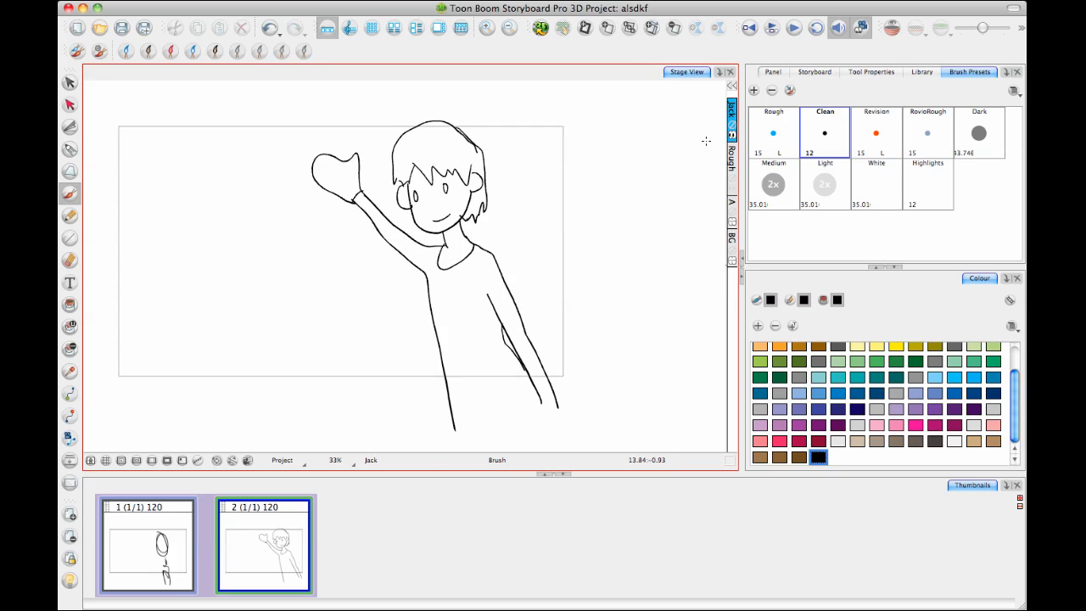
pyautogui.moveTo(677, 132)
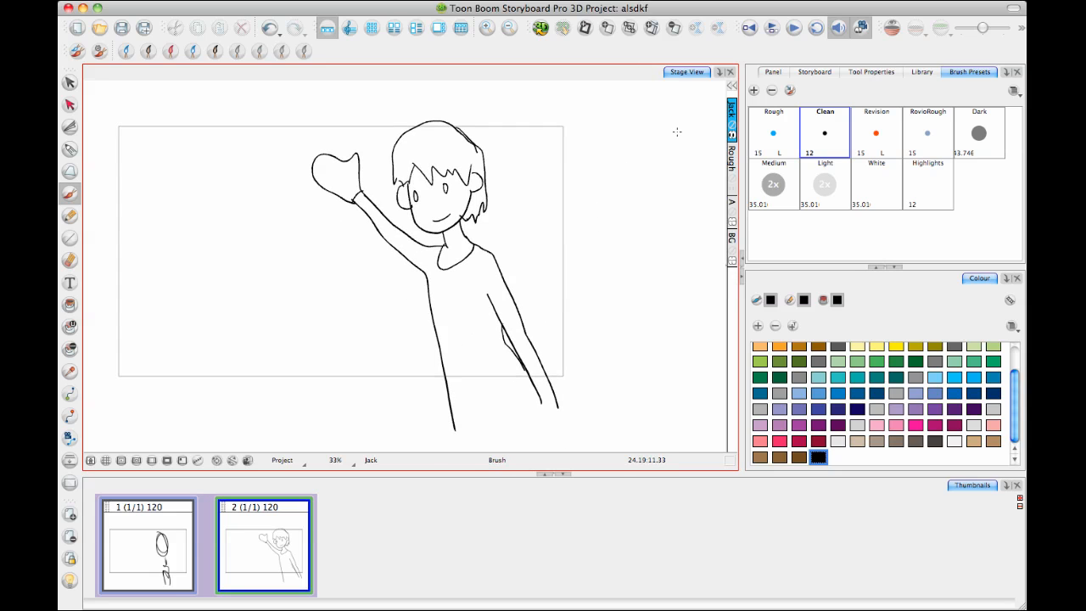
pyautogui.moveTo(826, 249)
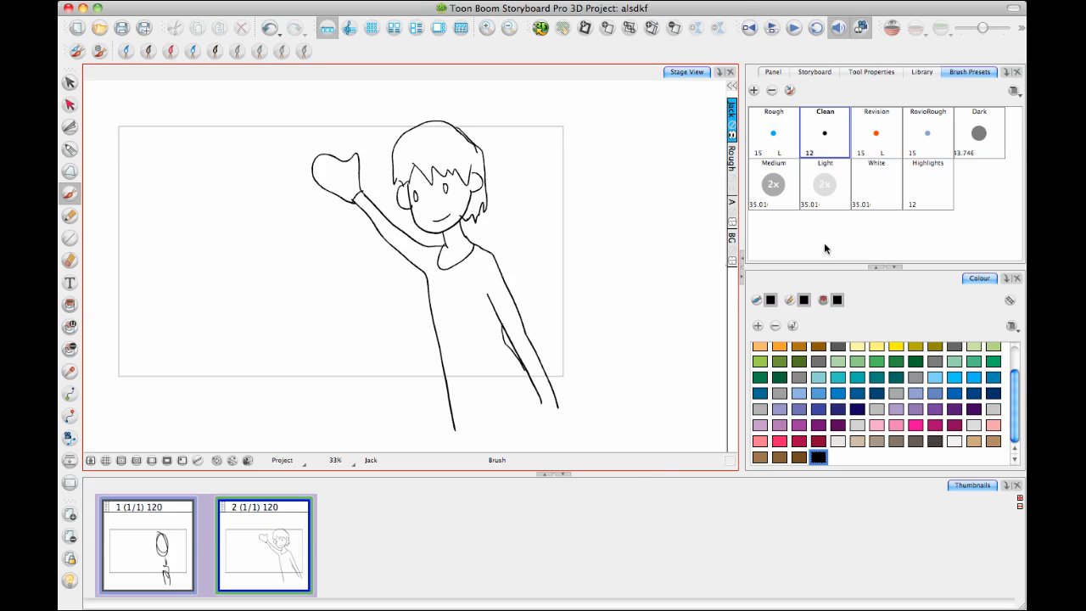
pyautogui.moveTo(827, 246)
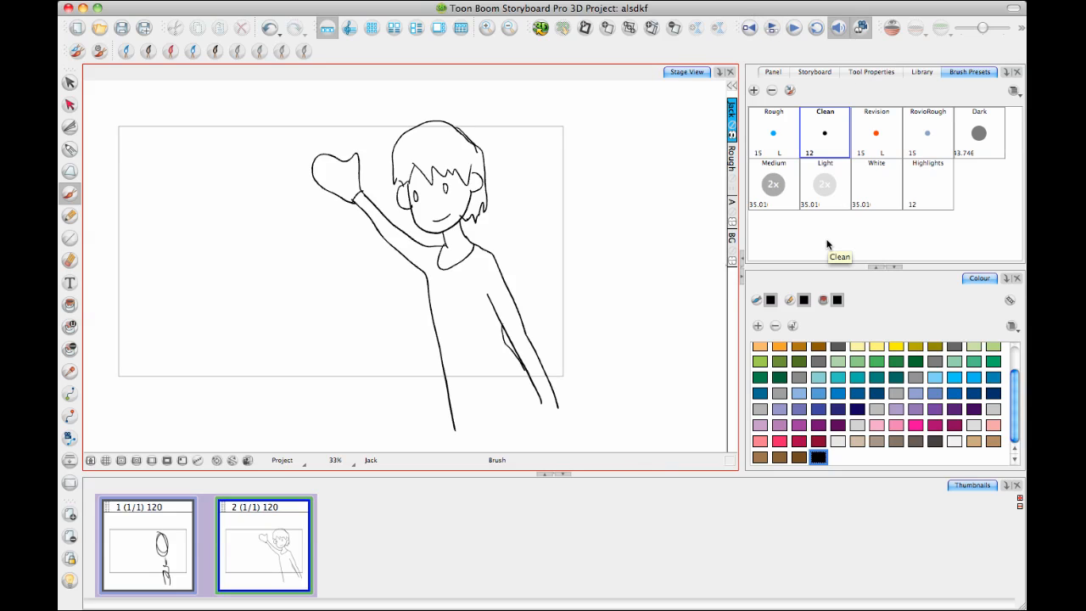
pyautogui.moveTo(851, 98)
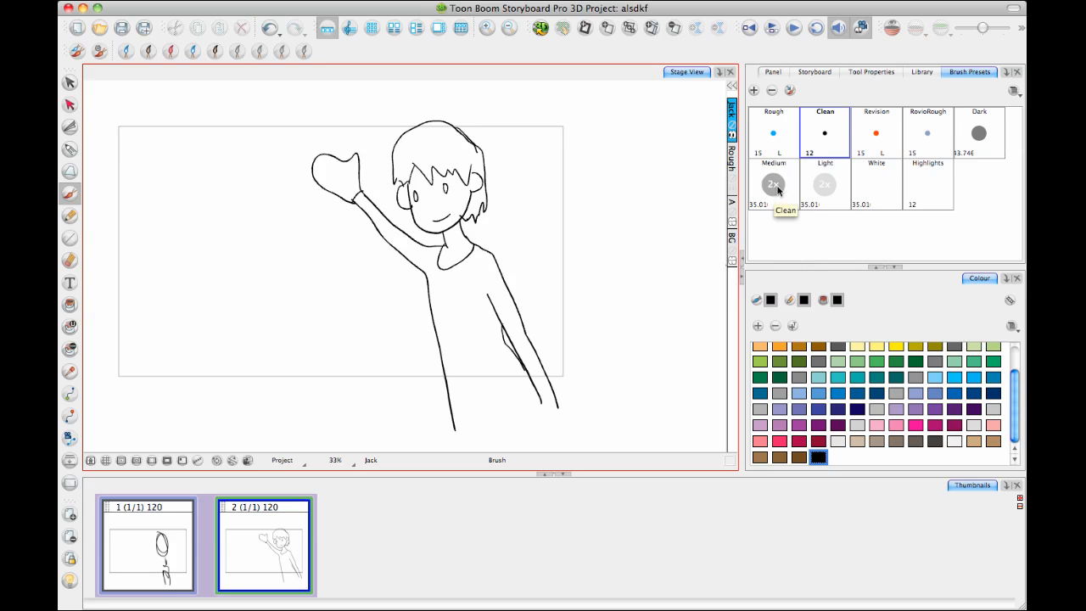
# Load the Medium grey draw-behind brush preset and scroll to its brush settings.
pyautogui.click(871, 72)
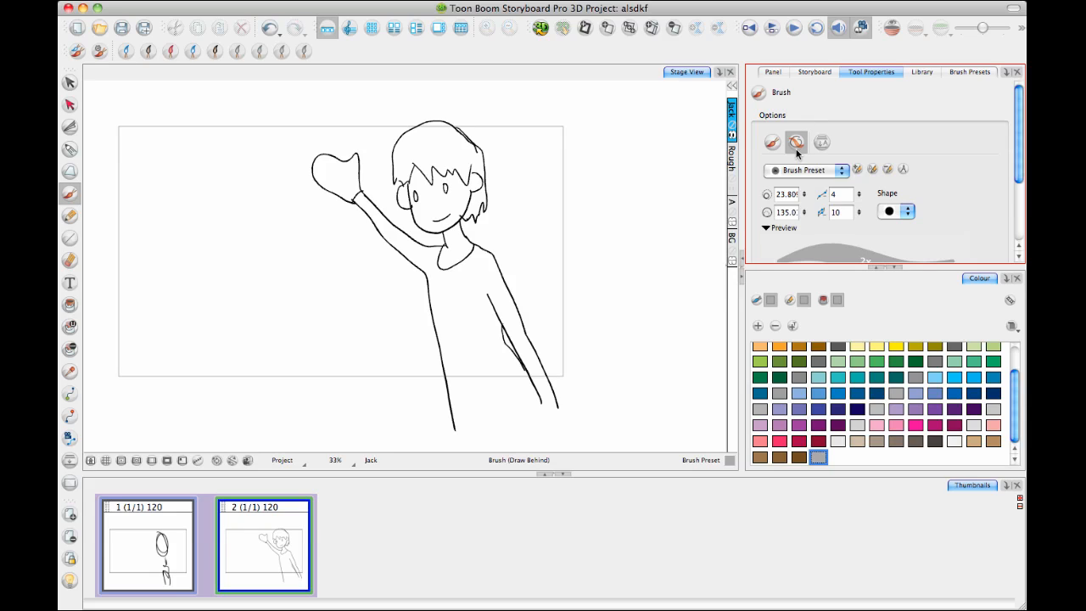
pyautogui.moveTo(796, 142)
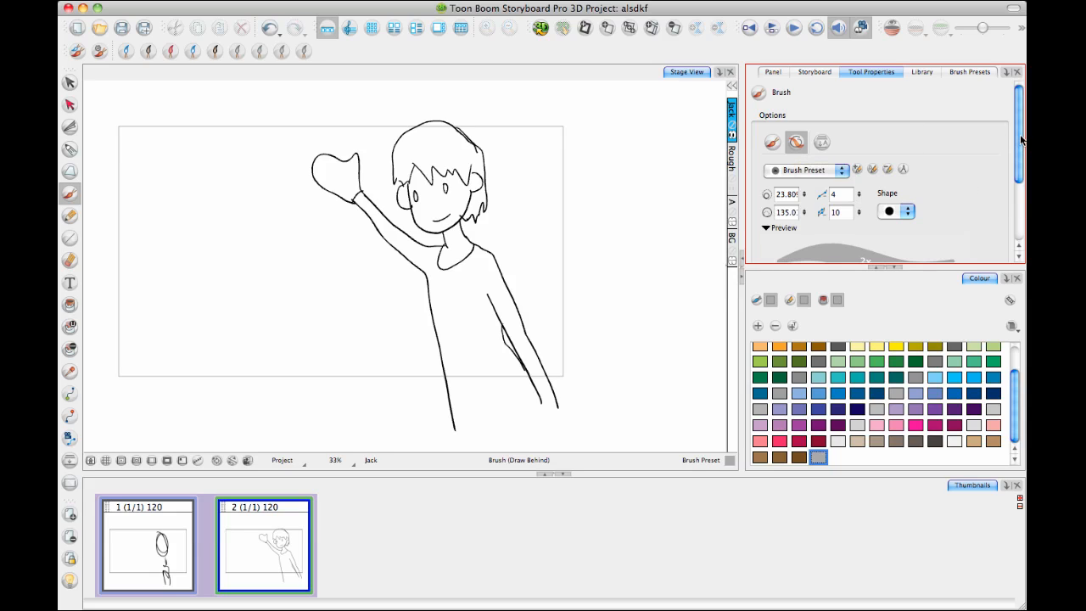
pyautogui.moveTo(931, 274)
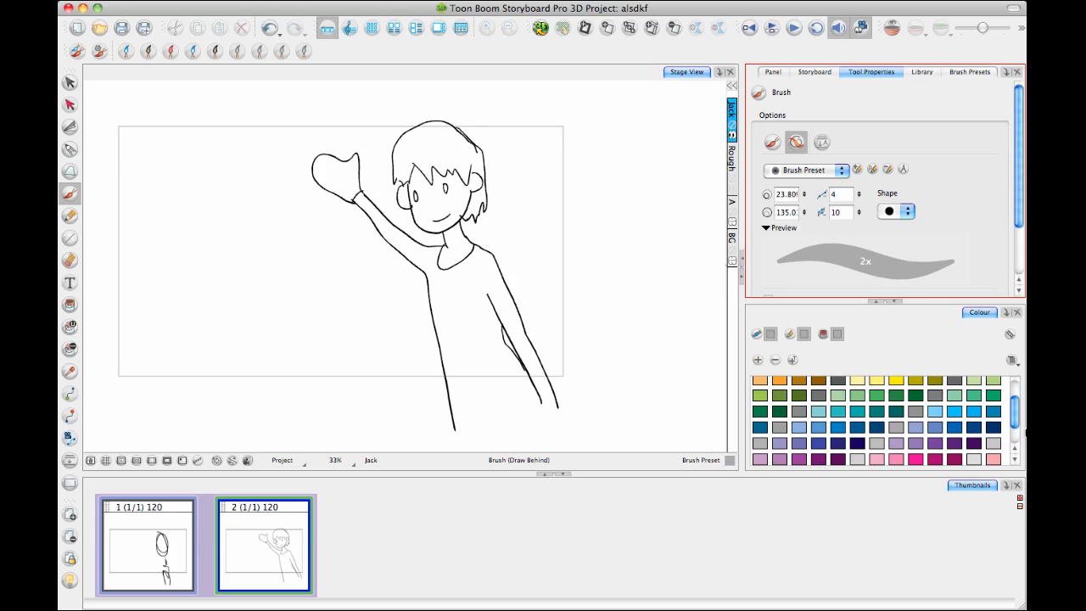
pyautogui.scroll(-3)
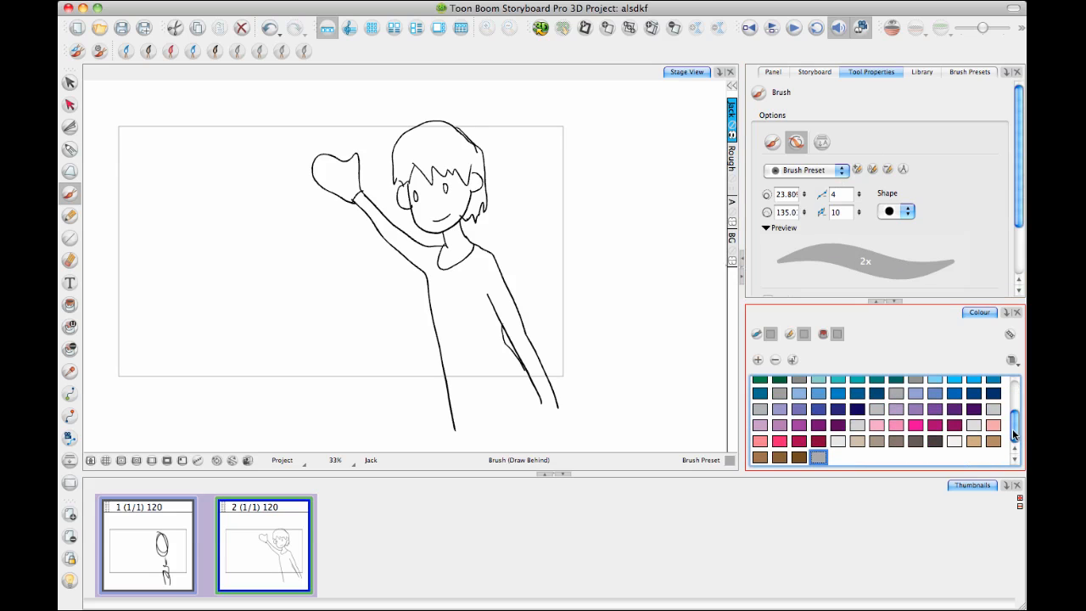
pyautogui.moveTo(798, 393)
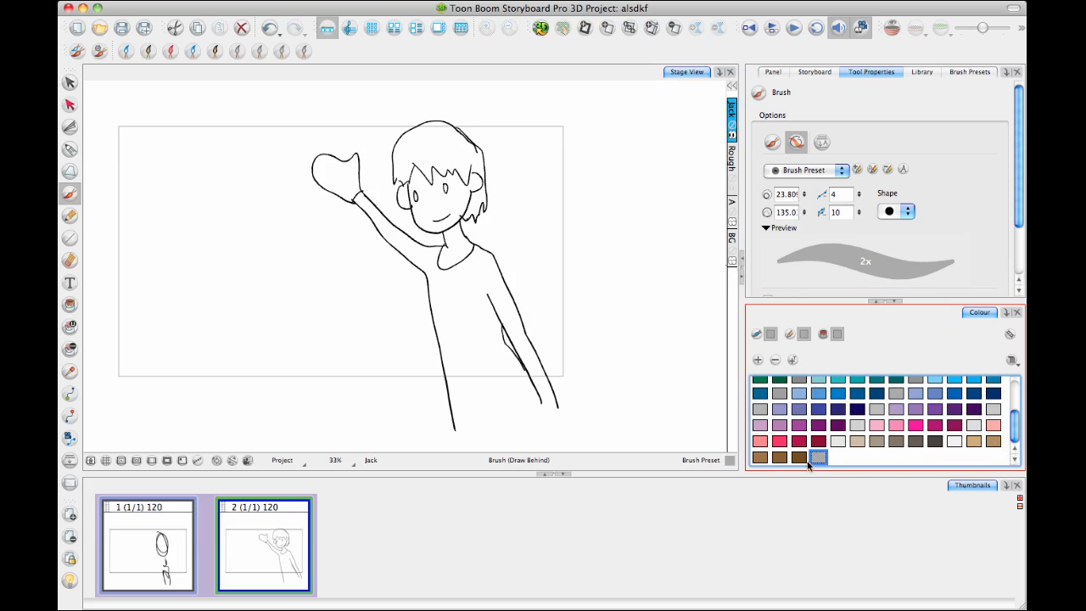
# Switch the brush colour to purple and lower its alpha for transparency.
pyautogui.click(798, 425)
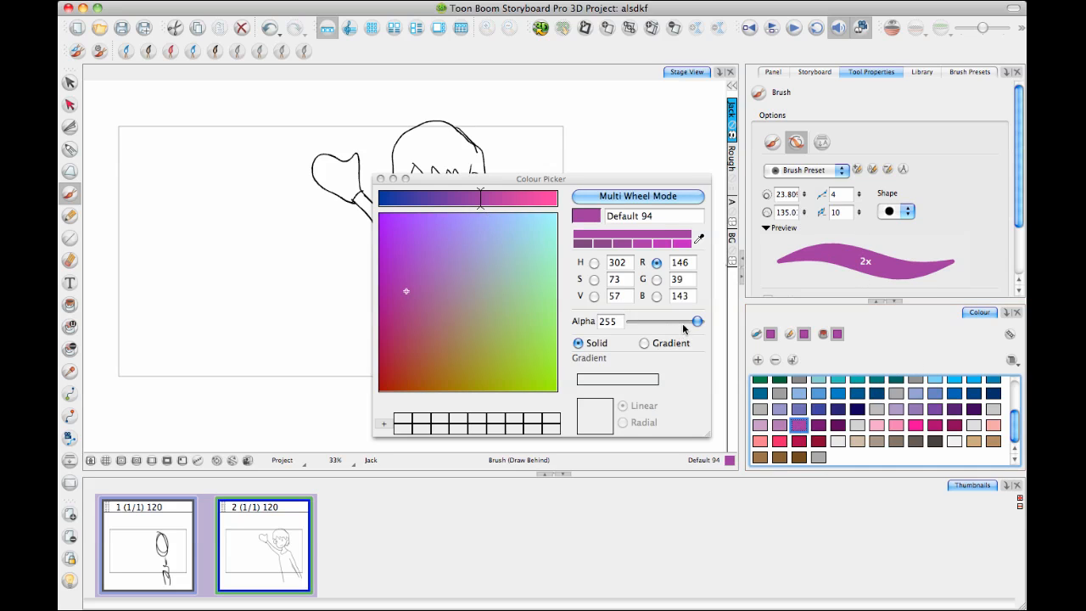
pyautogui.moveTo(697, 322); pyautogui.dragTo(670, 321)
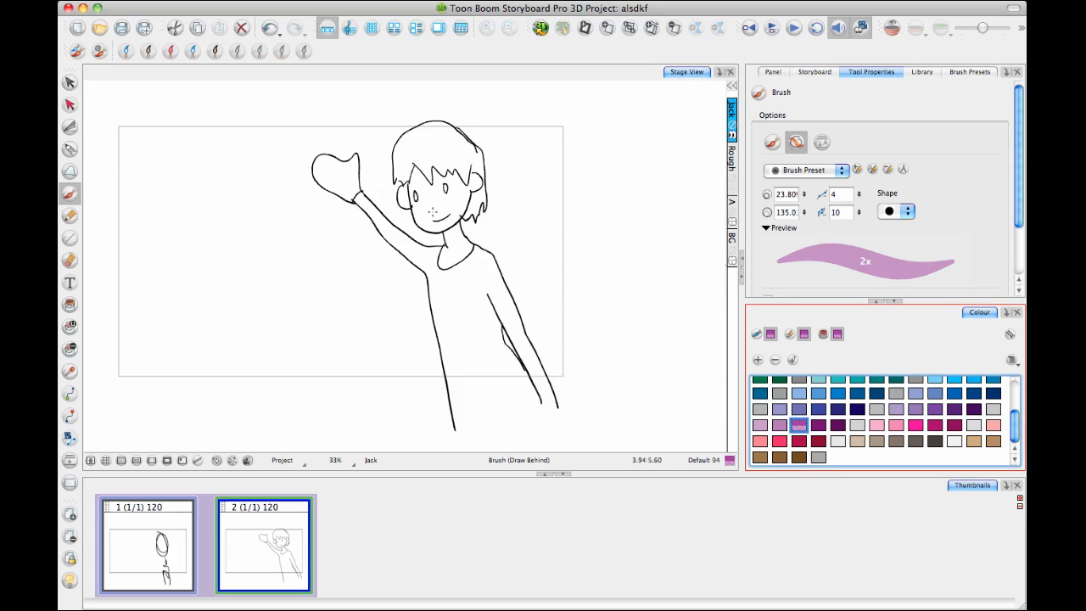
pyautogui.moveTo(541, 258)
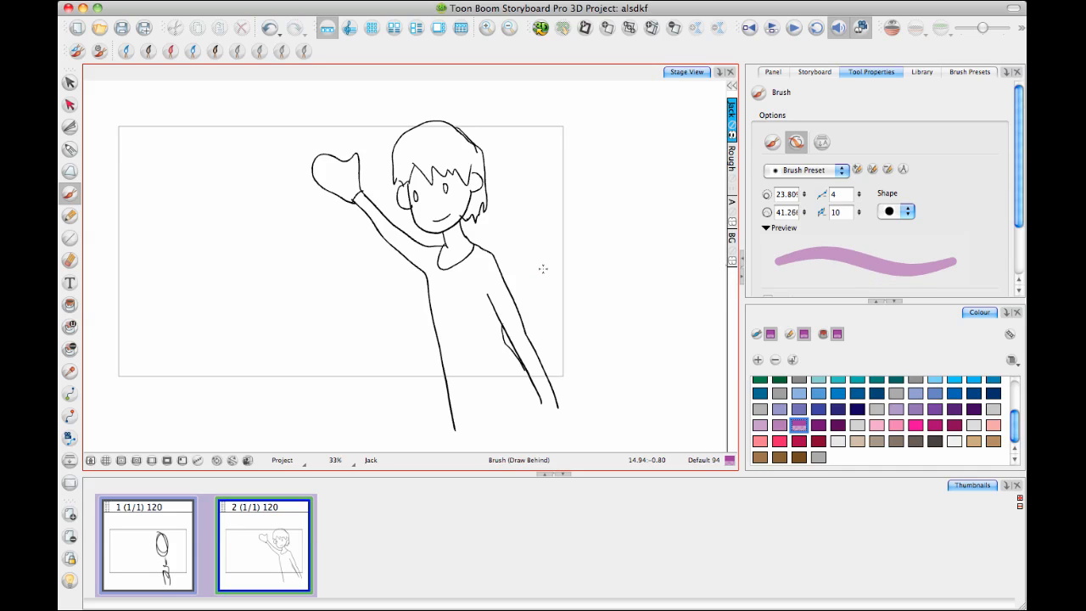
pyautogui.moveTo(595, 252)
pyautogui.write('0')
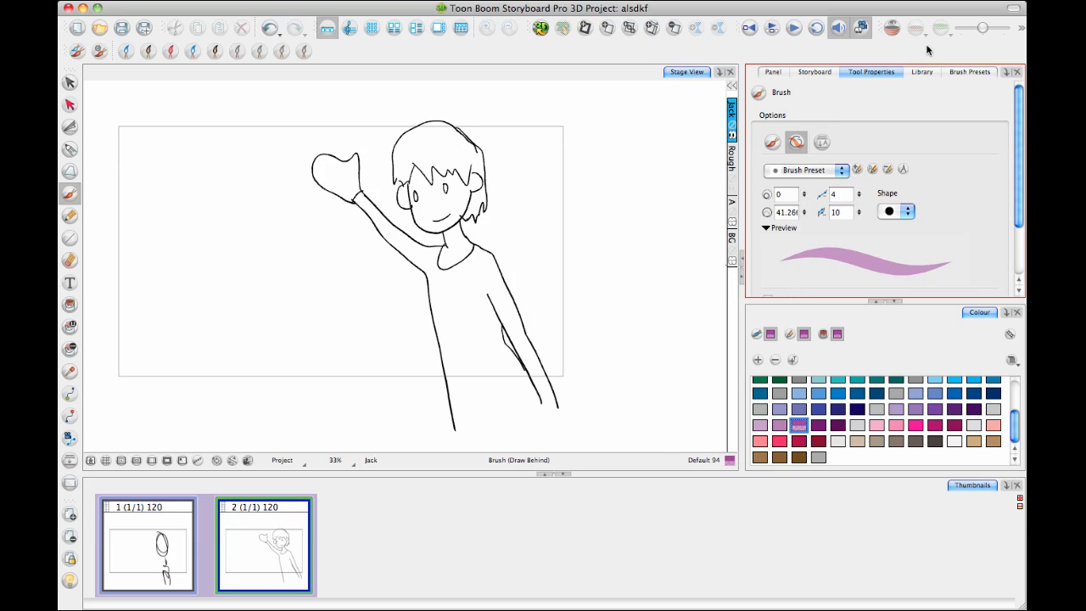
# Draw purple test strokes to the right of the waving character.
pyautogui.moveTo(524, 181); pyautogui.dragTo(594, 352)
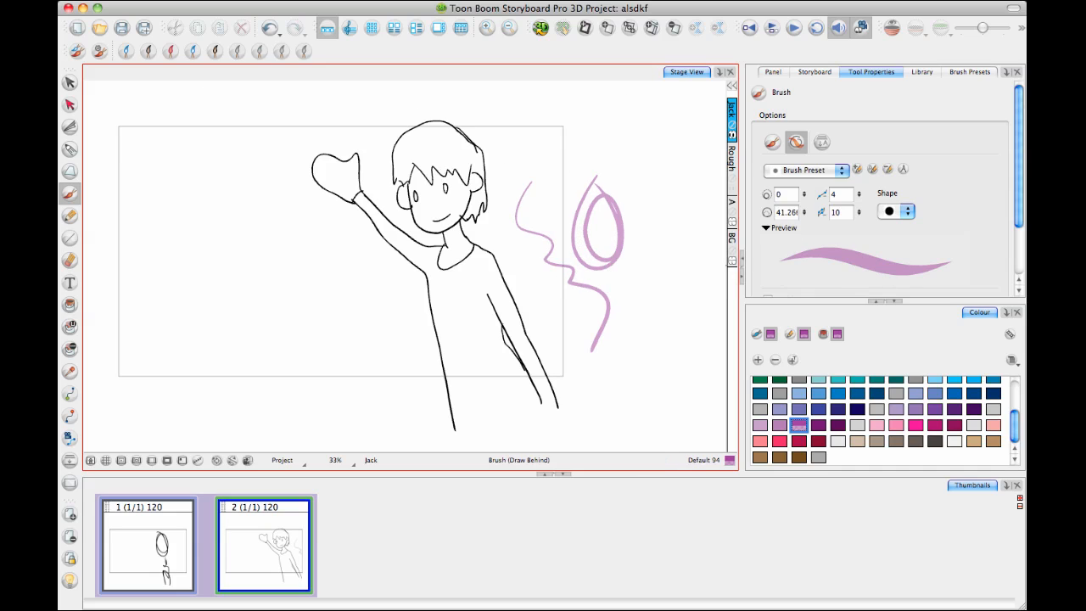
pyautogui.moveTo(77, 50)
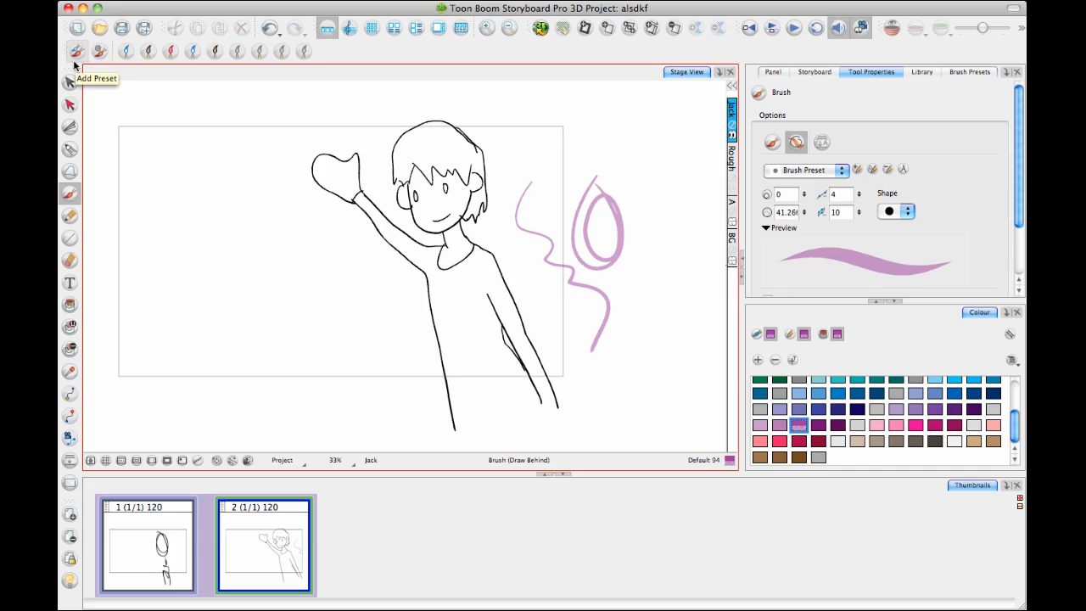
# Start a new brush preset from the purple brush with the default_brush03 icon.
pyautogui.click(76, 50)
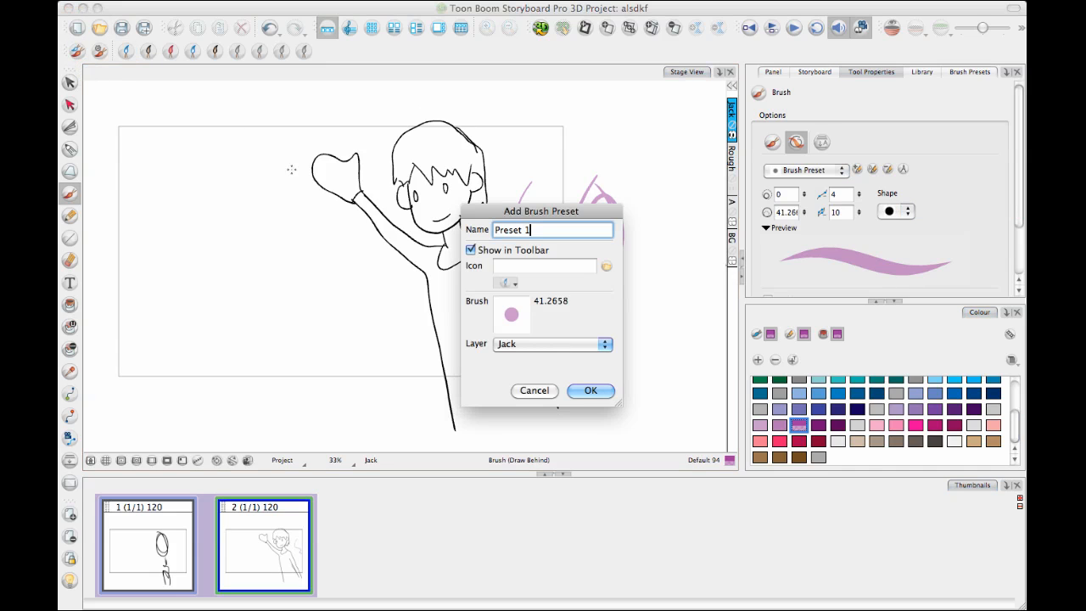
pyautogui.moveTo(507, 284)
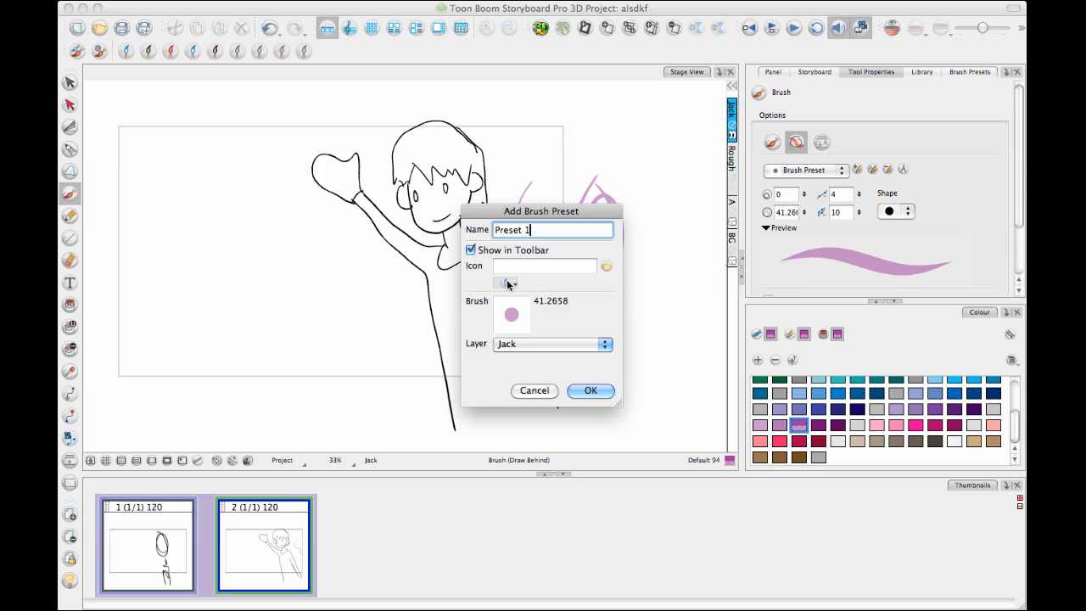
pyautogui.click(507, 283)
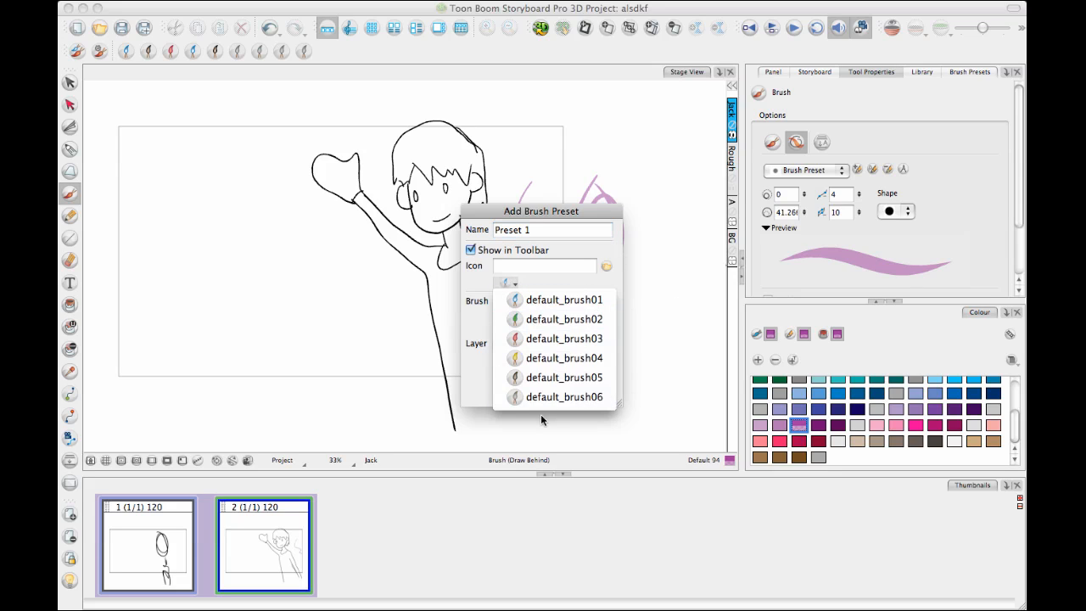
pyautogui.click(563, 338)
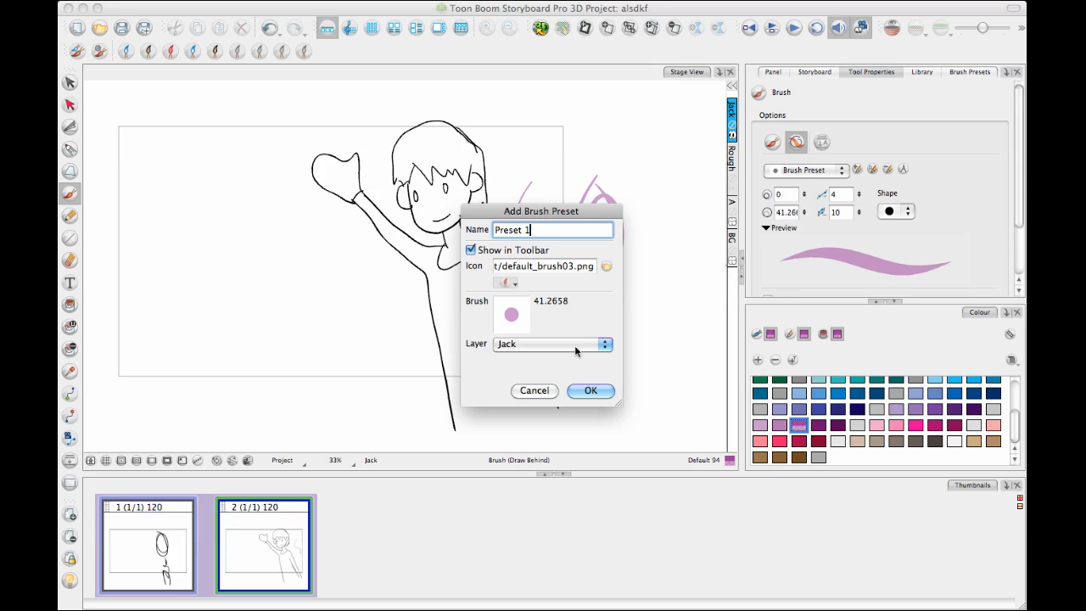
pyautogui.moveTo(528, 355)
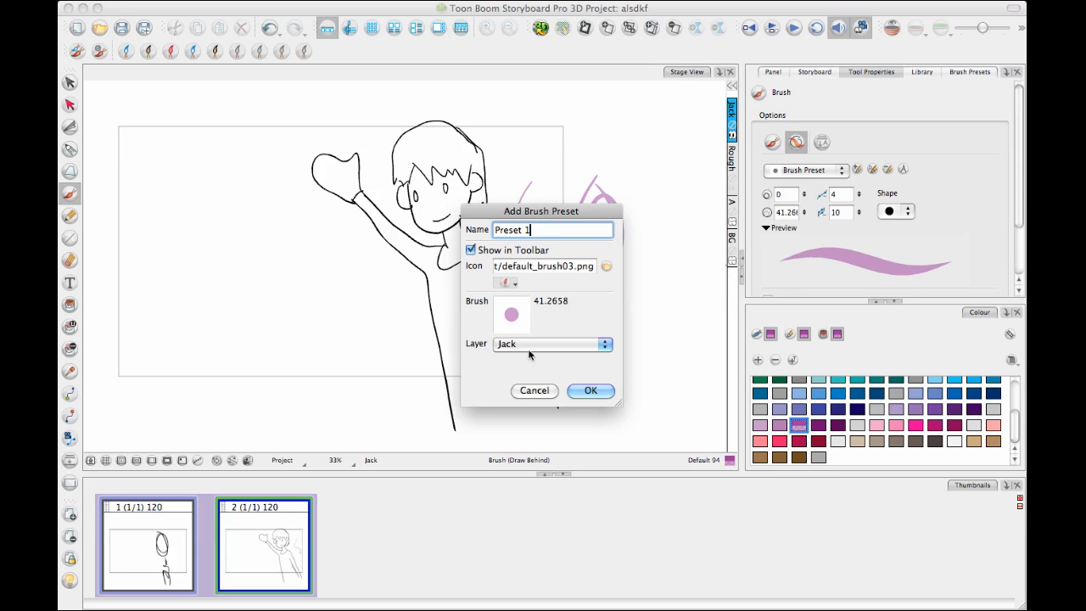
pyautogui.moveTo(551, 351)
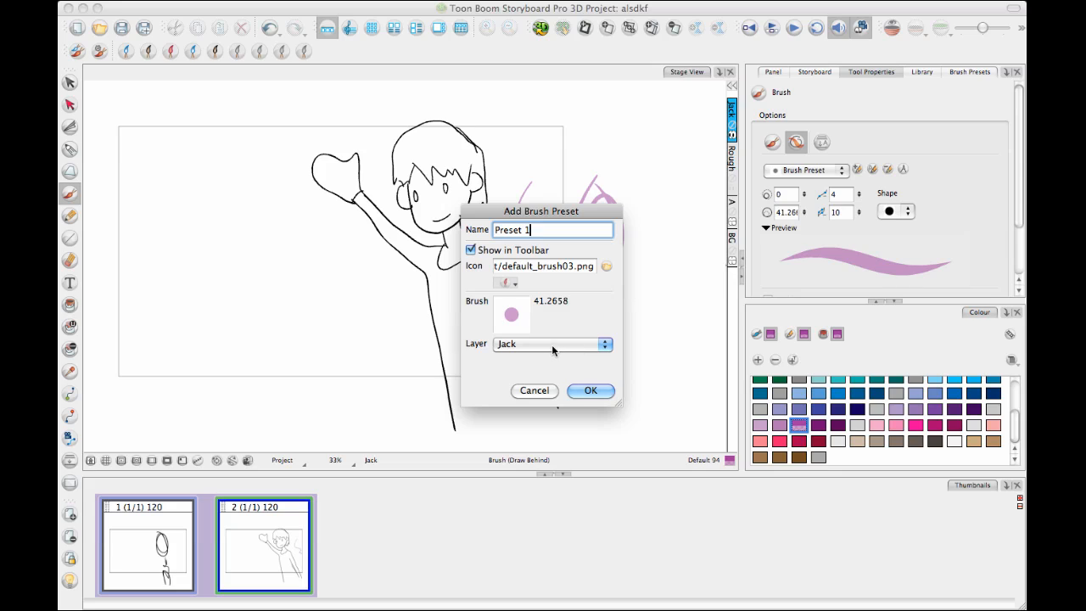
pyautogui.moveTo(547, 356)
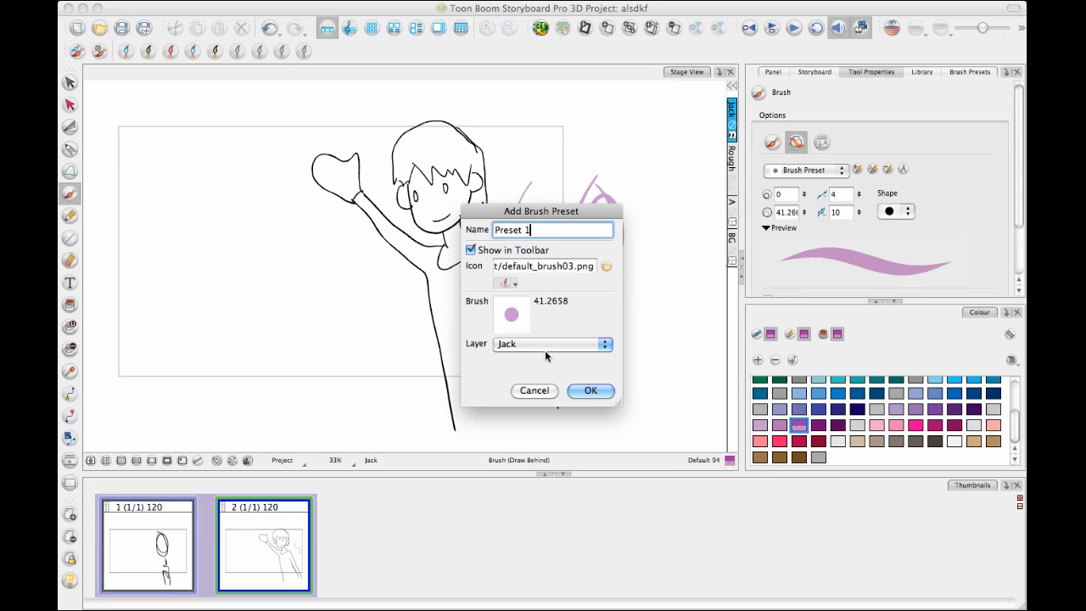
pyautogui.moveTo(546, 386)
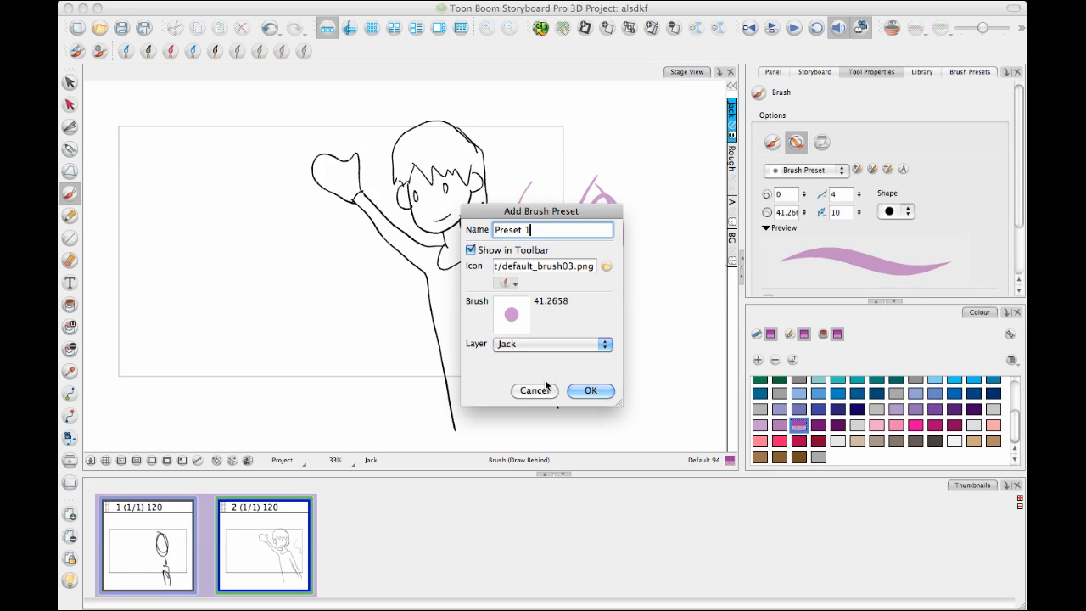
pyautogui.moveTo(528, 324)
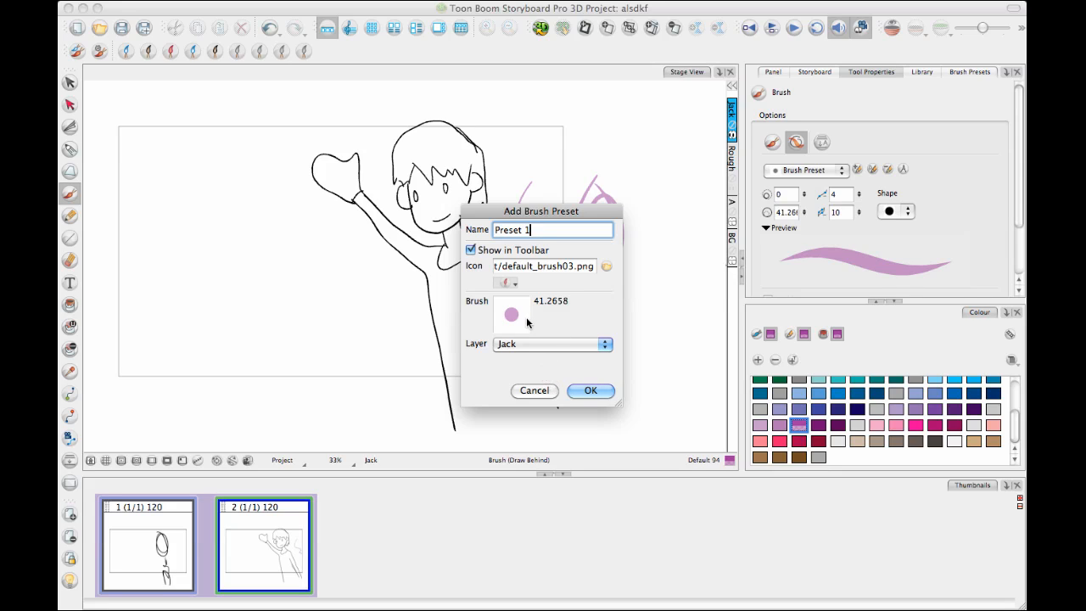
# Save the preset as 'PurpleRough' with Layer set to <No Layer>.
pyautogui.click(552, 344)
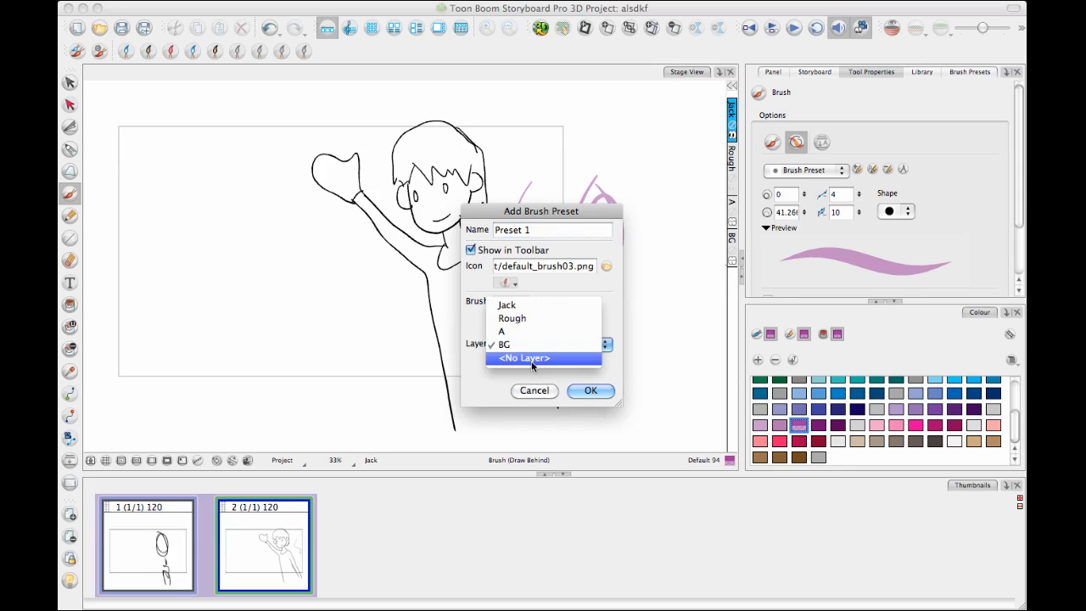
pyautogui.click(523, 357)
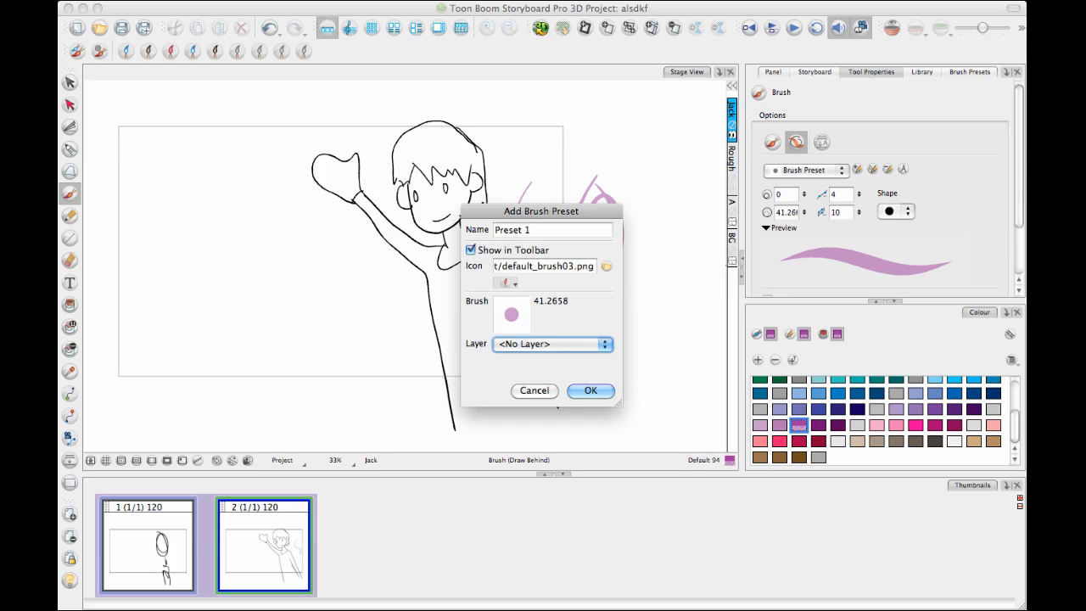
pyautogui.moveTo(499, 324)
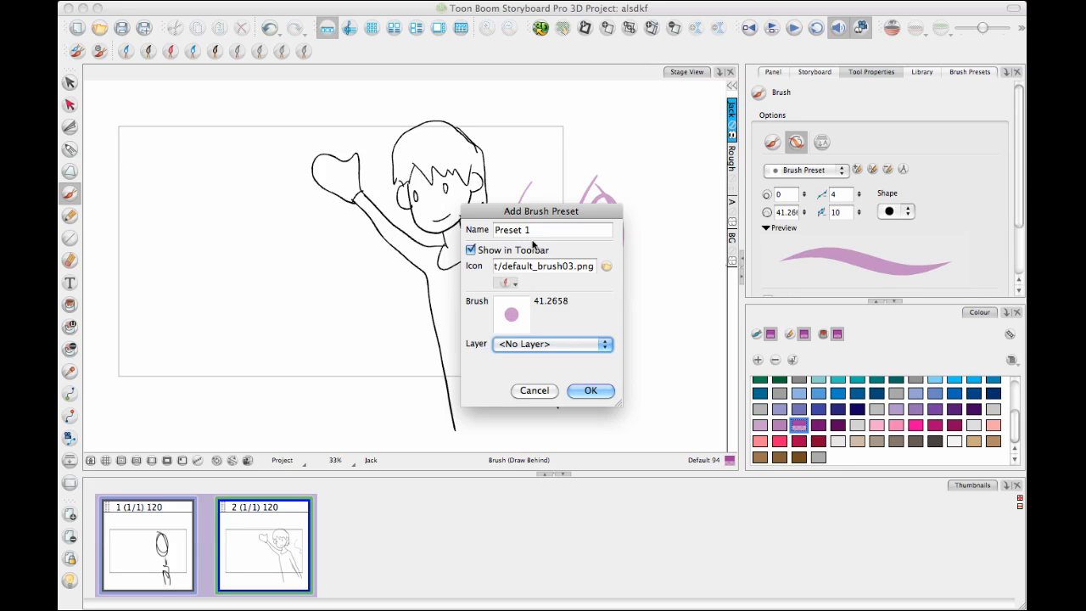
pyautogui.moveTo(520, 309)
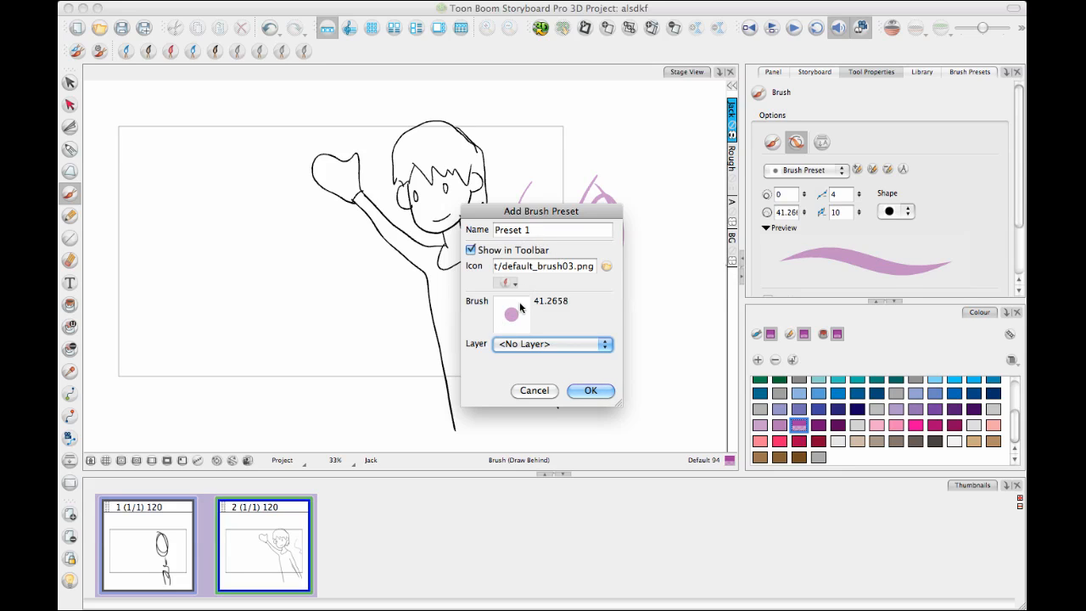
pyautogui.moveTo(507, 355)
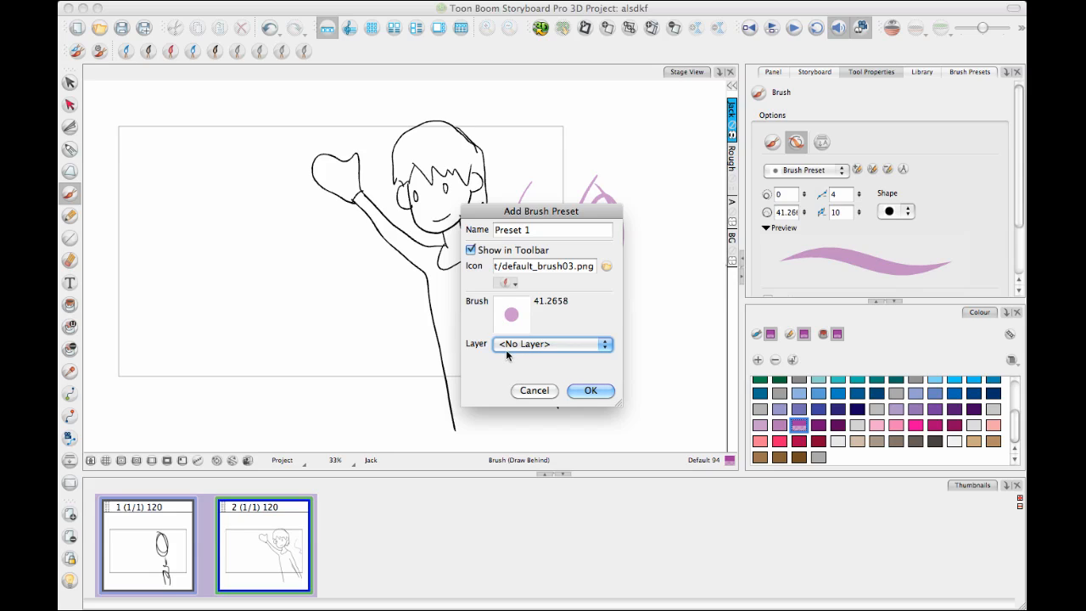
pyautogui.moveTo(505, 355)
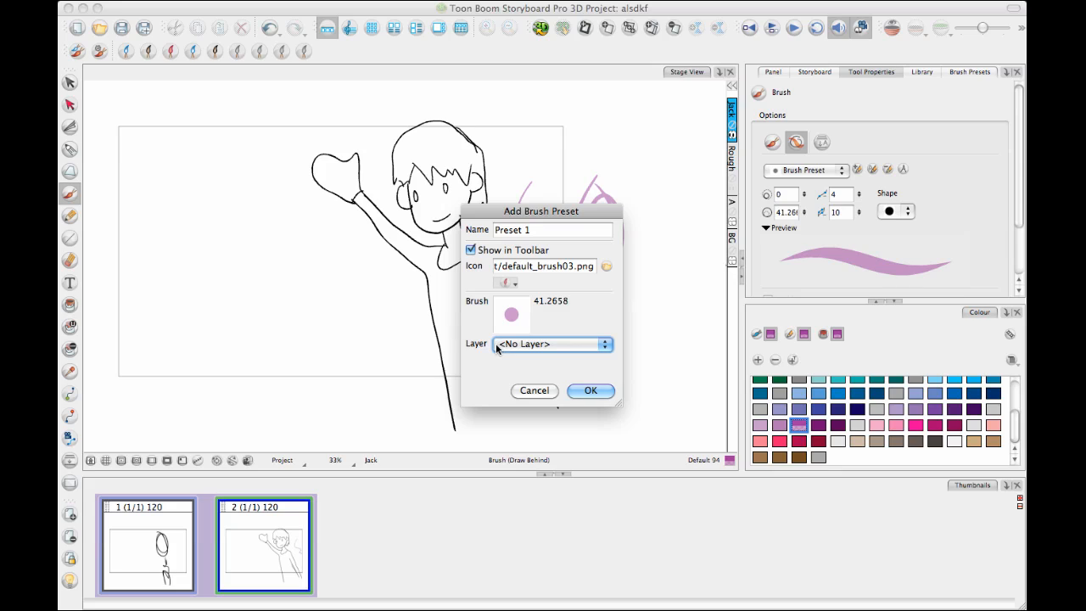
pyautogui.click(551, 230)
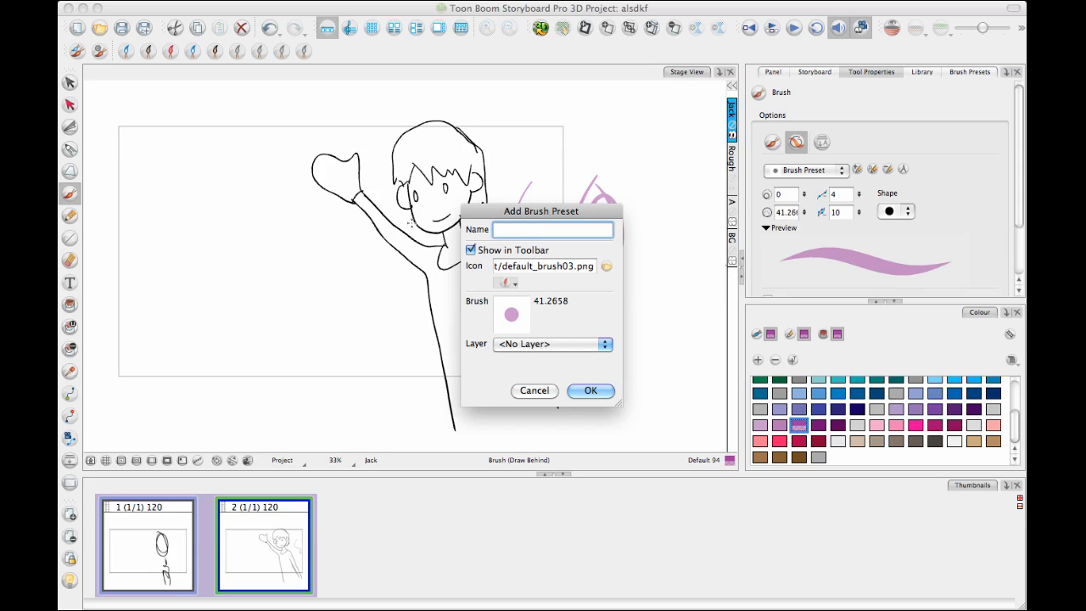
pyautogui.write('PurpleR')
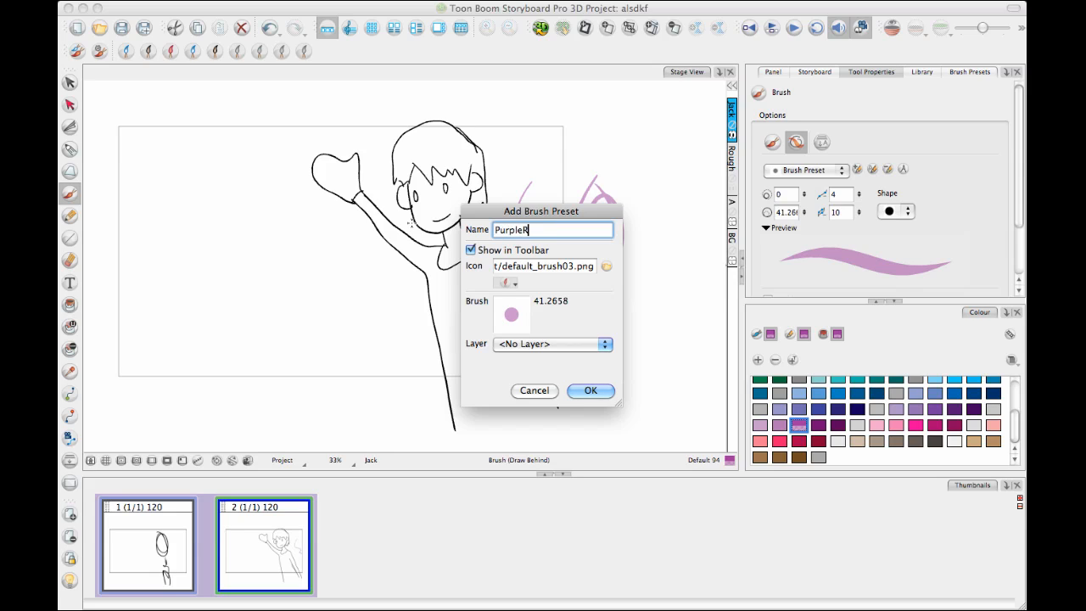
pyautogui.write('ough')
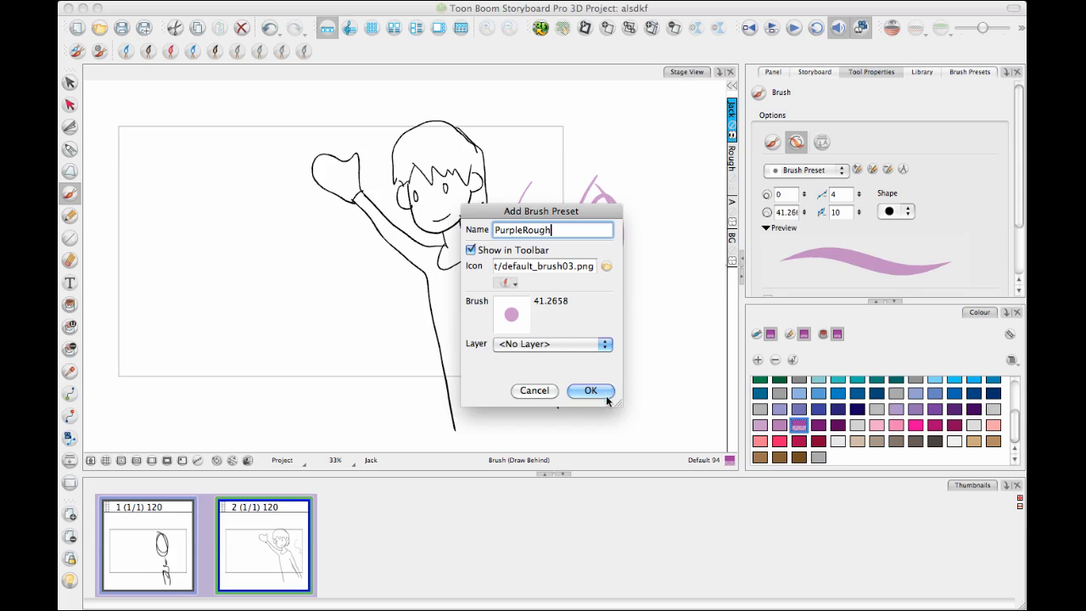
pyautogui.click(591, 390)
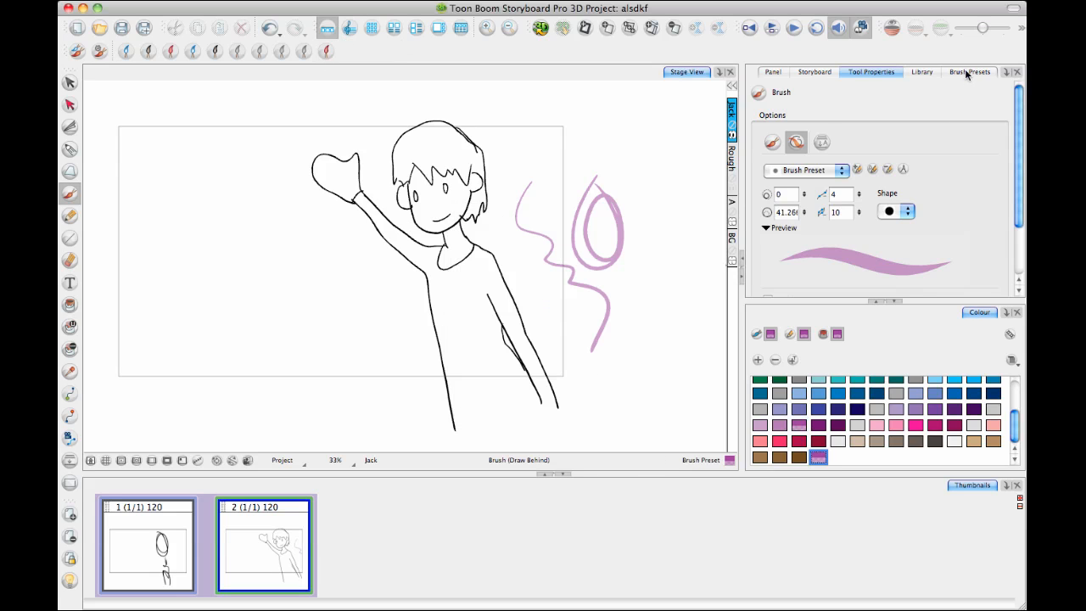
# Show the Brush Presets list and switch to the stroke selection tool.
pyautogui.click(970, 71)
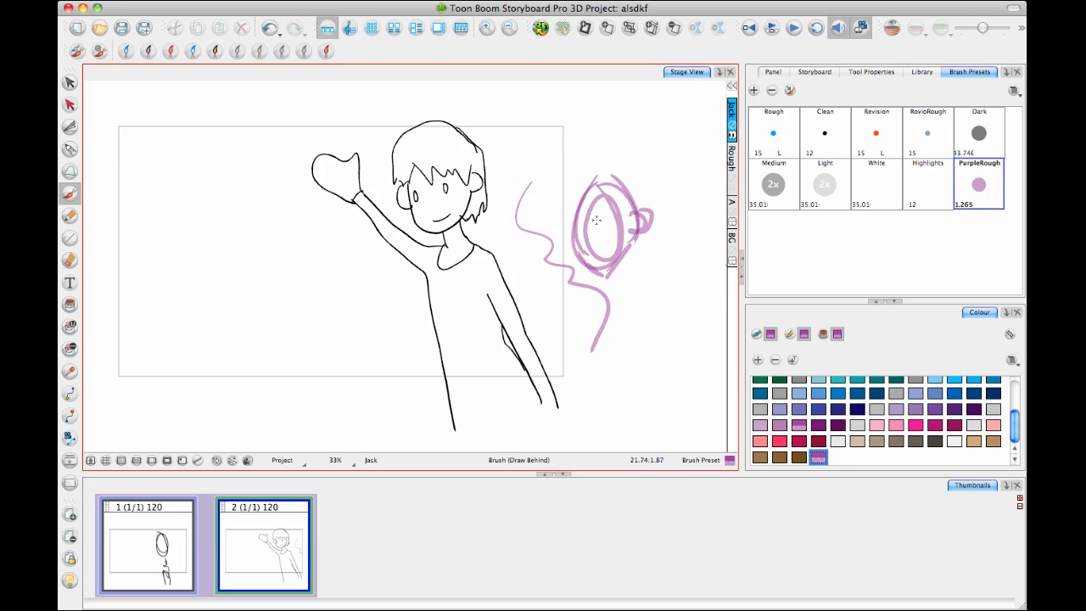
pyautogui.click(70, 82)
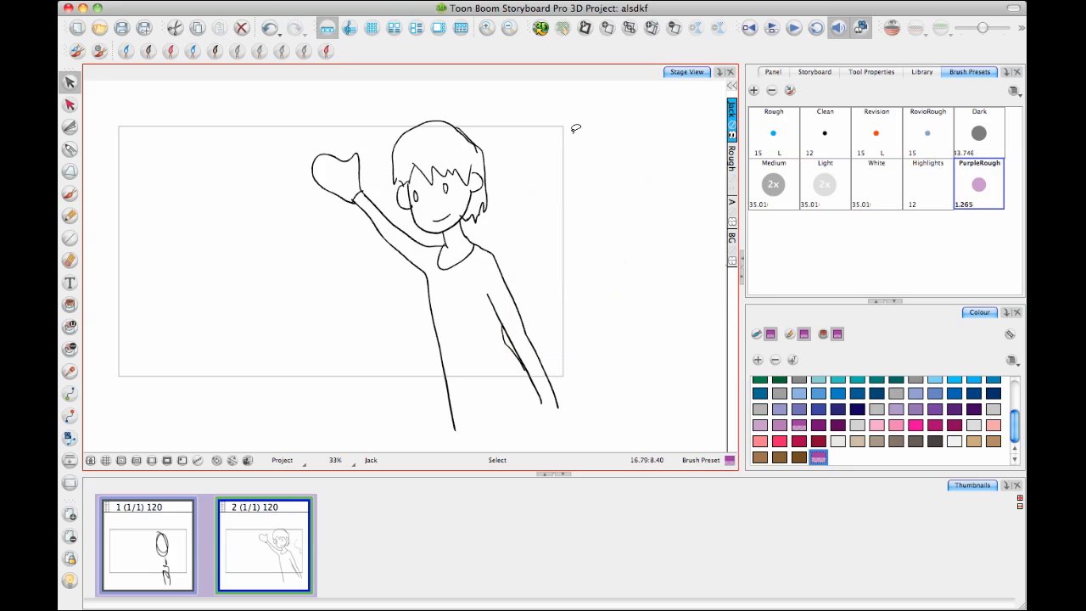
pyautogui.moveTo(800, 194)
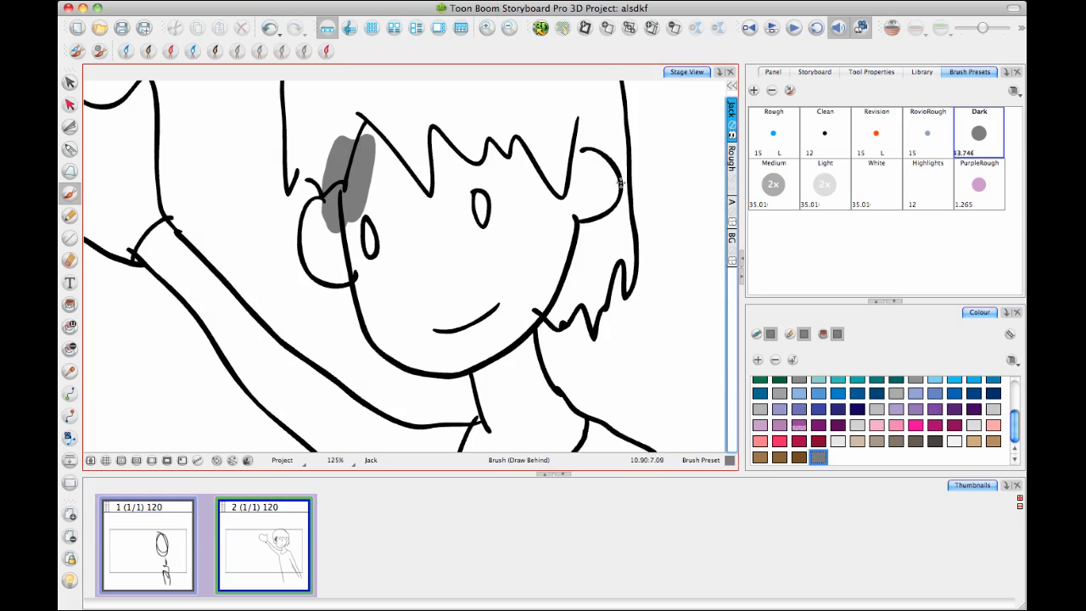
pyautogui.moveTo(334, 176)
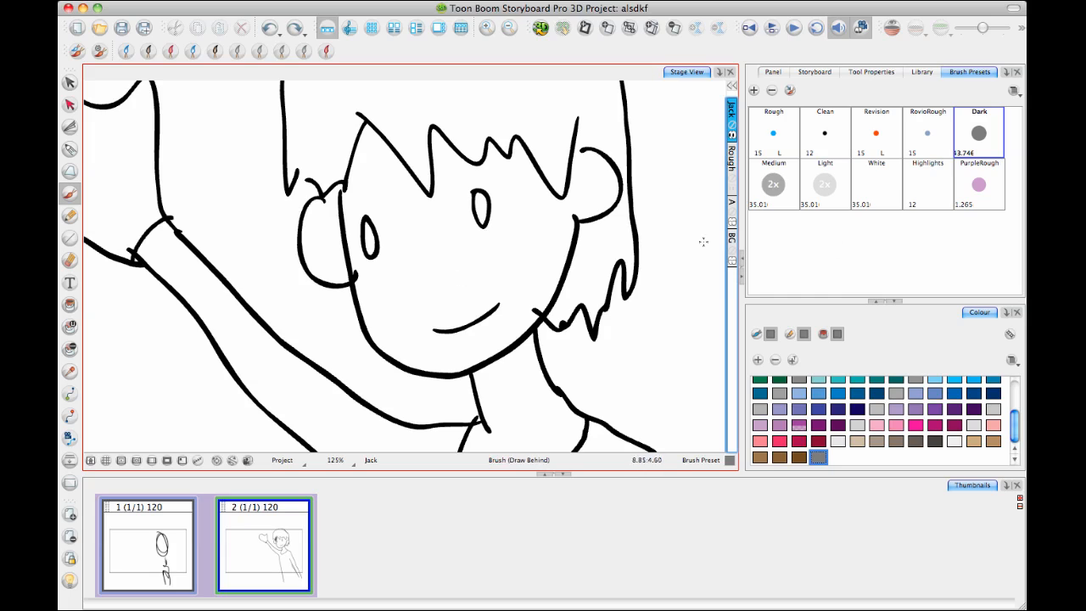
pyautogui.moveTo(853, 244)
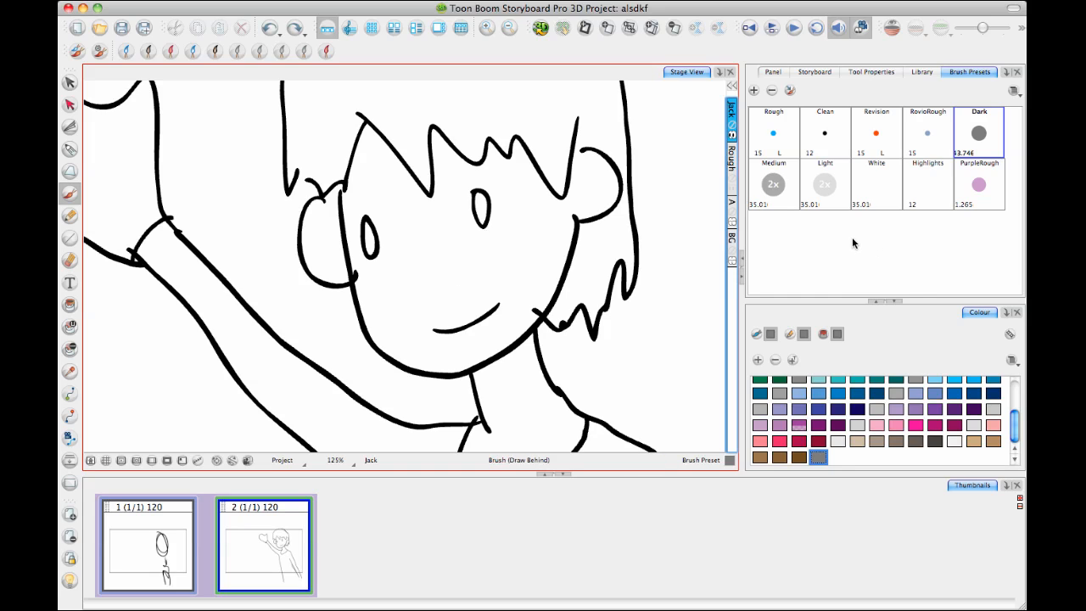
pyautogui.moveTo(854, 230)
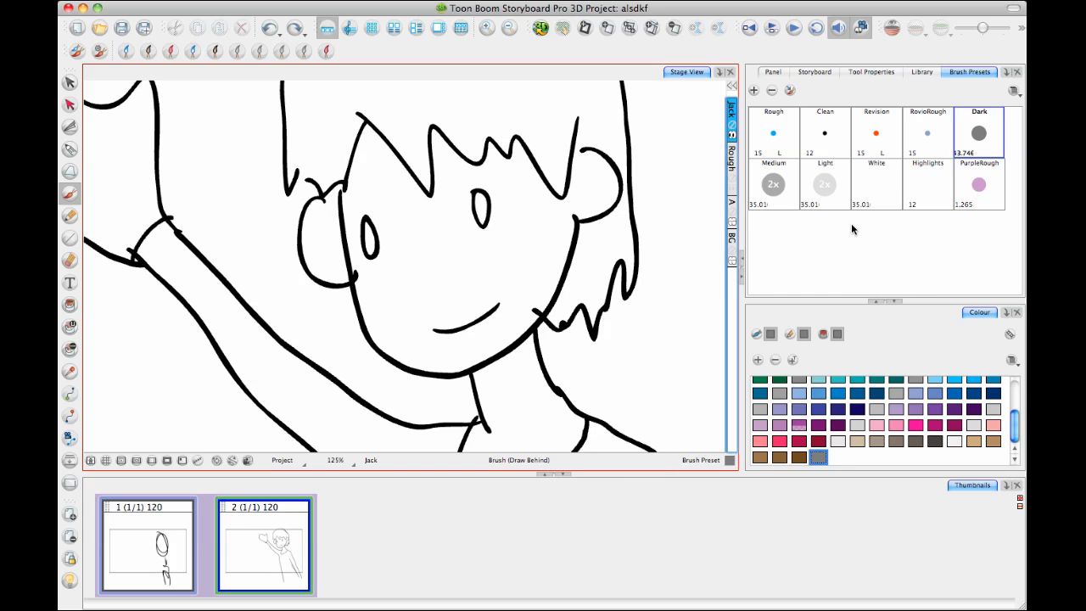
pyautogui.moveTo(499, 247)
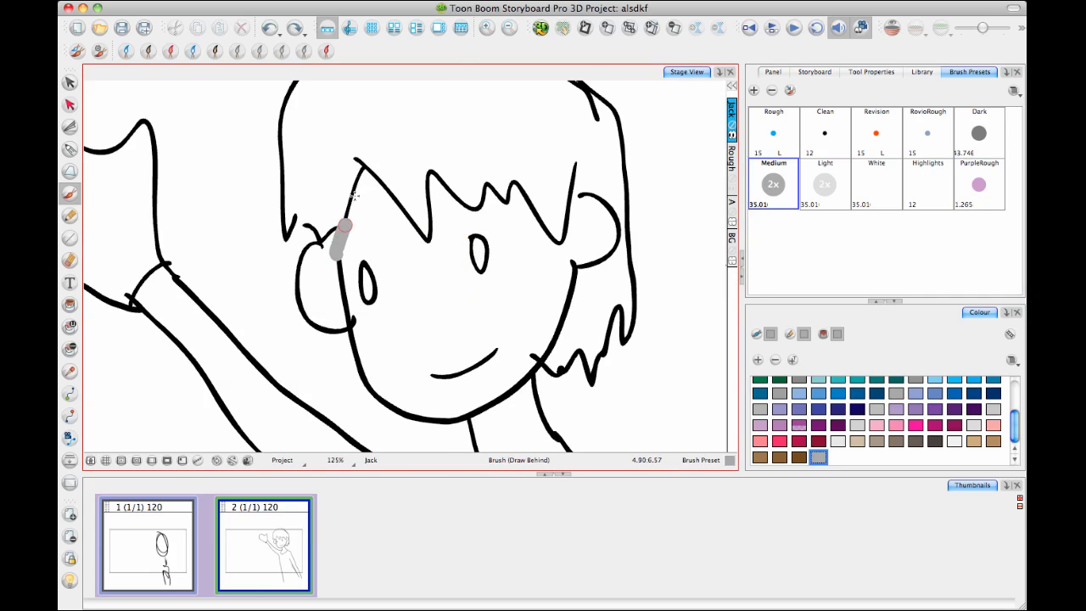
# Paint grey draw-behind shadows behind the hair fringe and under the chin.
pyautogui.moveTo(343, 234); pyautogui.dragTo(361, 174)
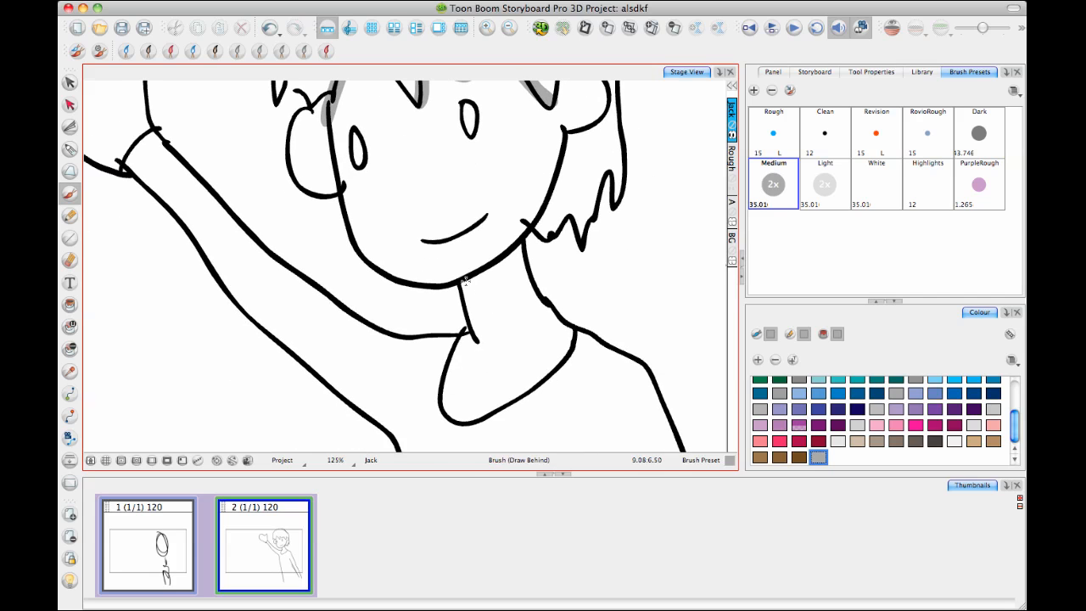
pyautogui.moveTo(458, 287); pyautogui.dragTo(517, 241)
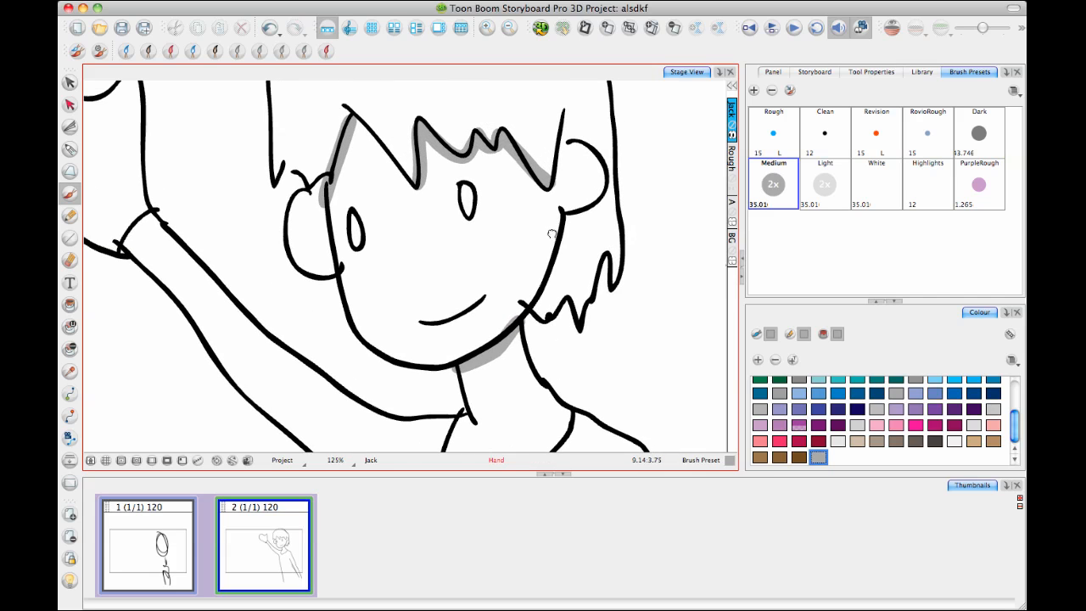
pyautogui.click(824, 184)
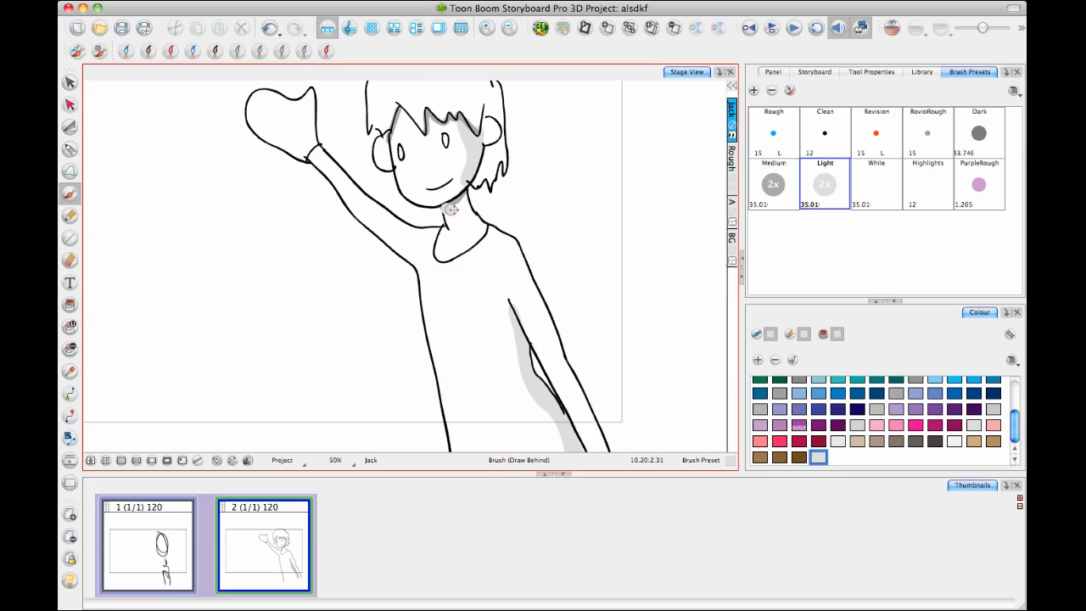
pyautogui.moveTo(593, 217)
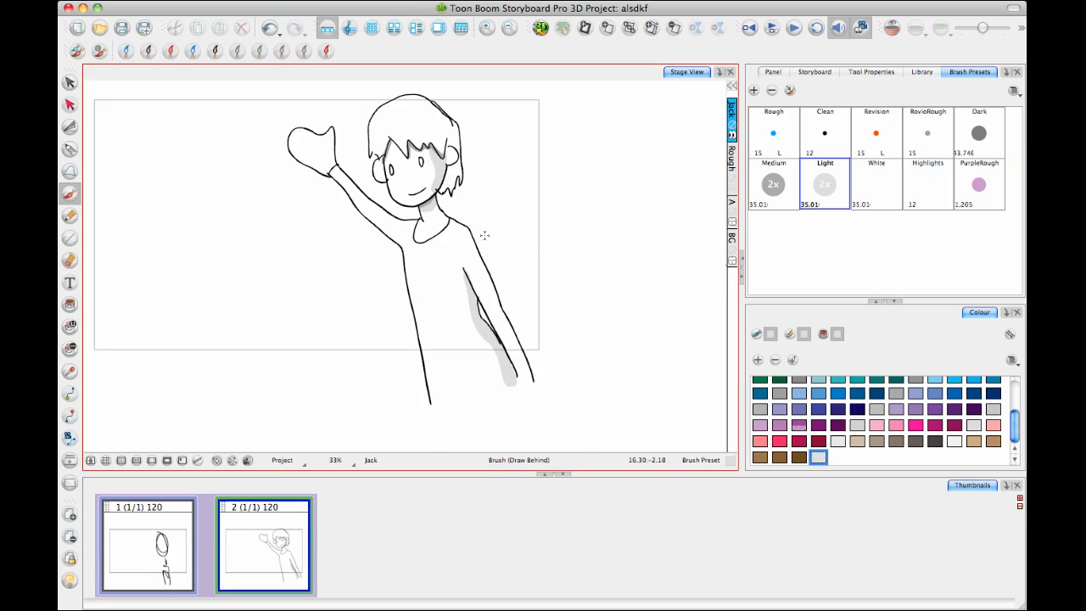
# Paint light grey shading down the body and along the lowered arm.
pyautogui.moveTo(484, 238); pyautogui.dragTo(502, 320)
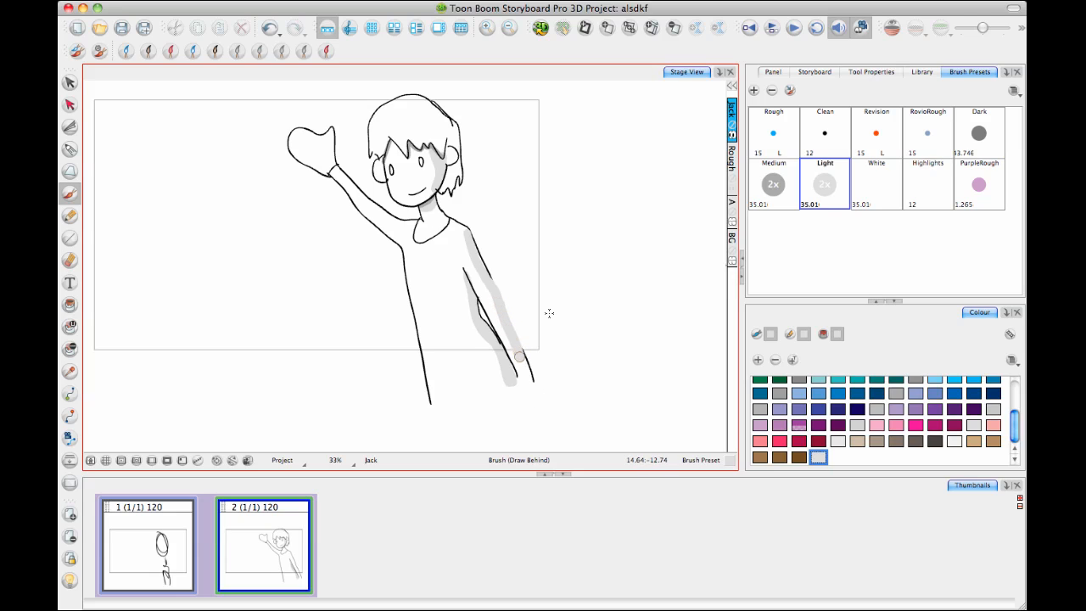
pyautogui.moveTo(518, 356); pyautogui.dragTo(538, 394)
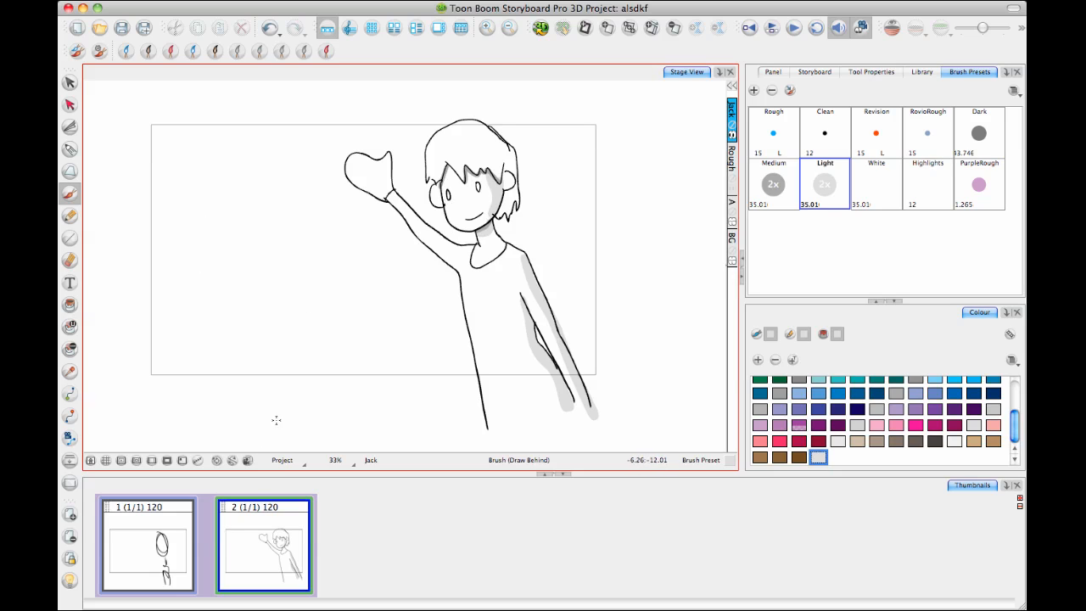
pyautogui.moveTo(356, 336)
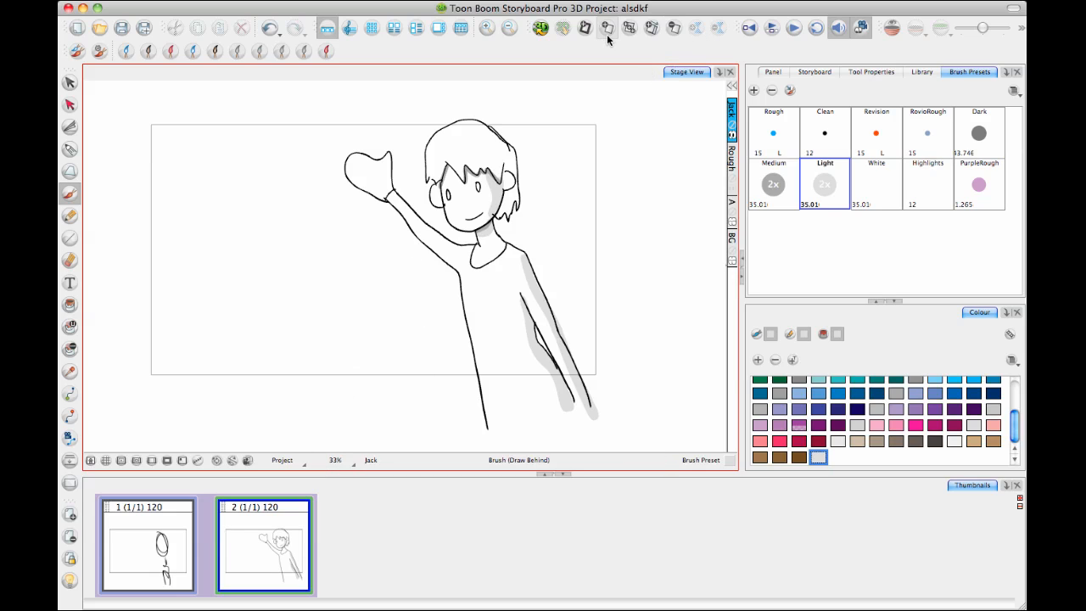
pyautogui.moveTo(610, 41)
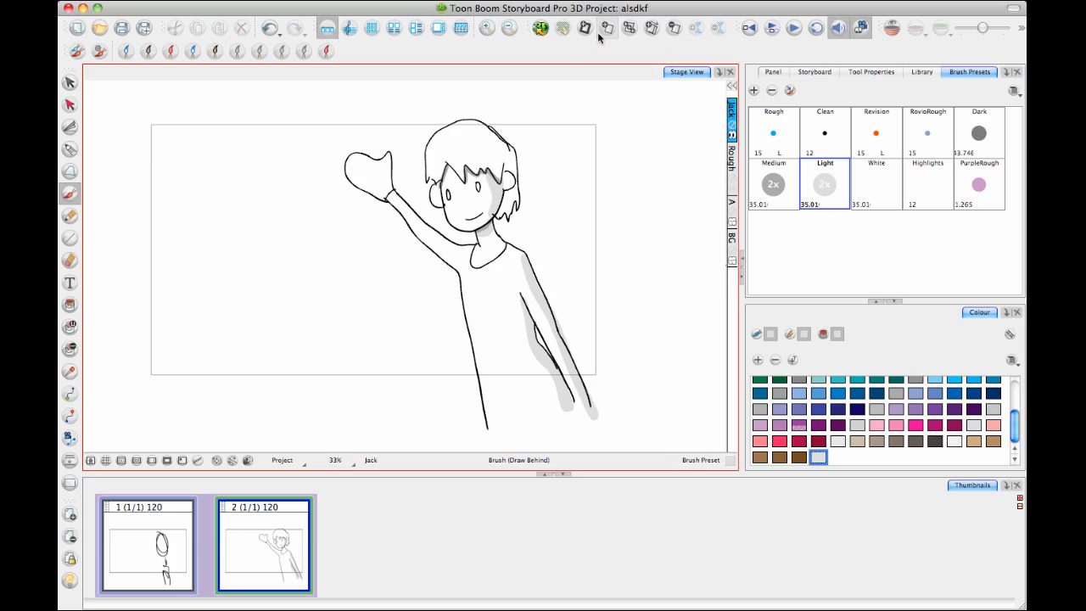
pyautogui.moveTo(585, 28)
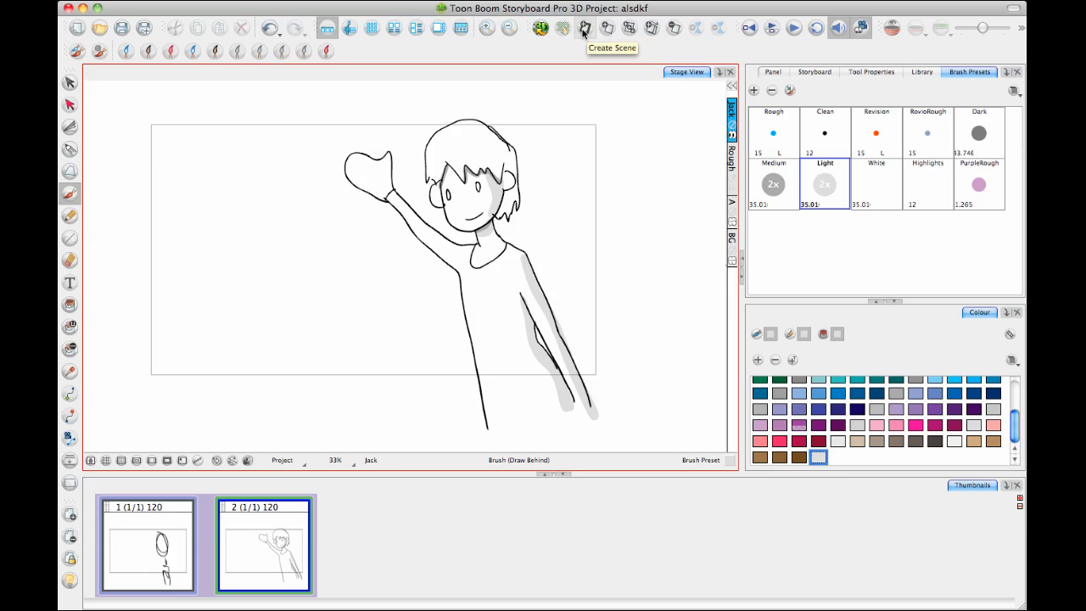
pyautogui.moveTo(607, 28)
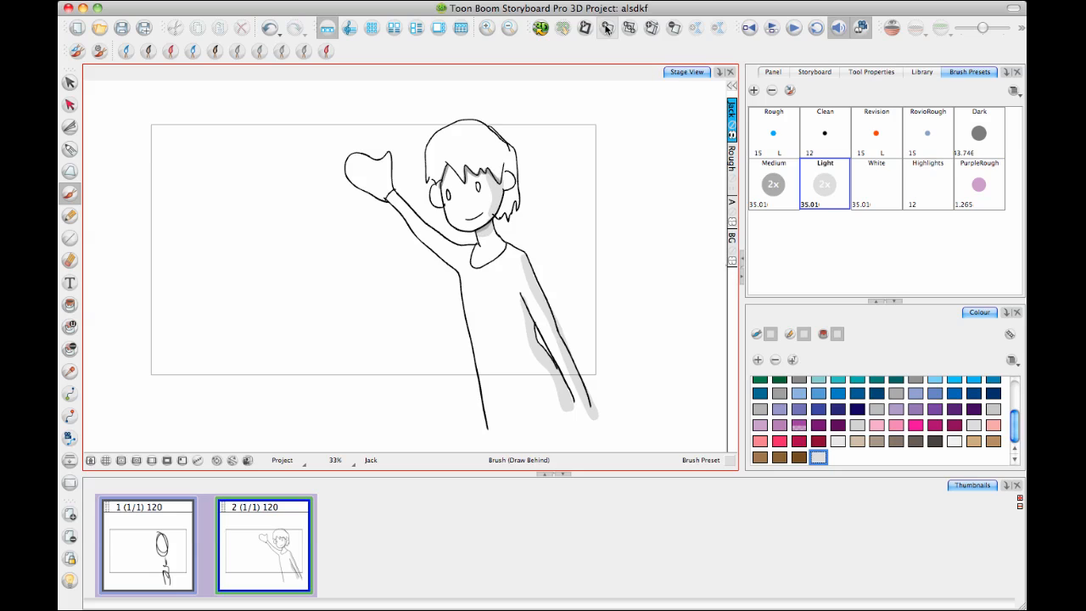
pyautogui.moveTo(524, 205)
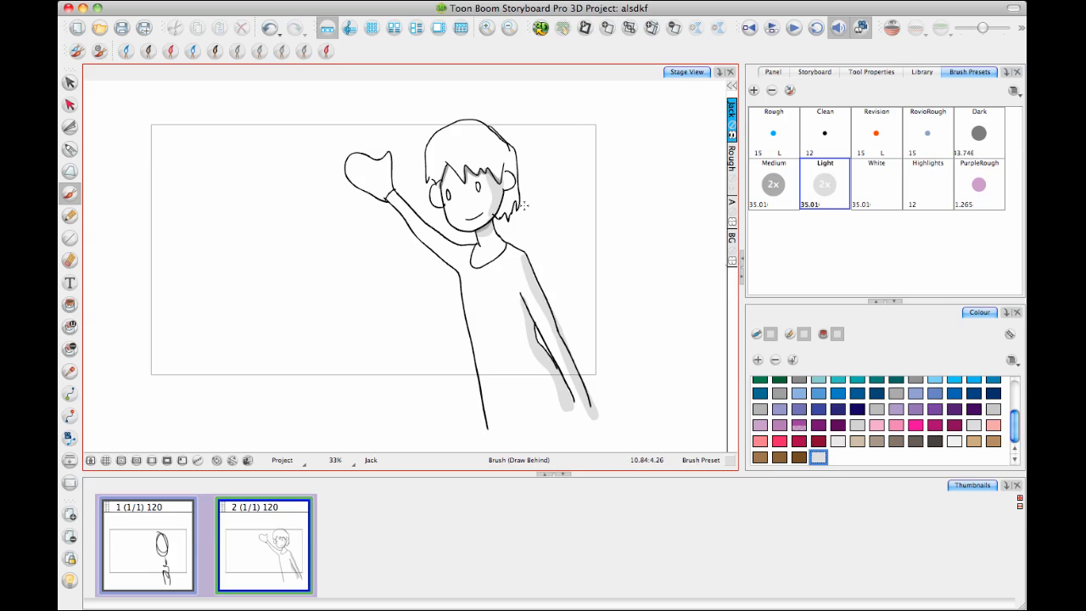
pyautogui.moveTo(365, 137)
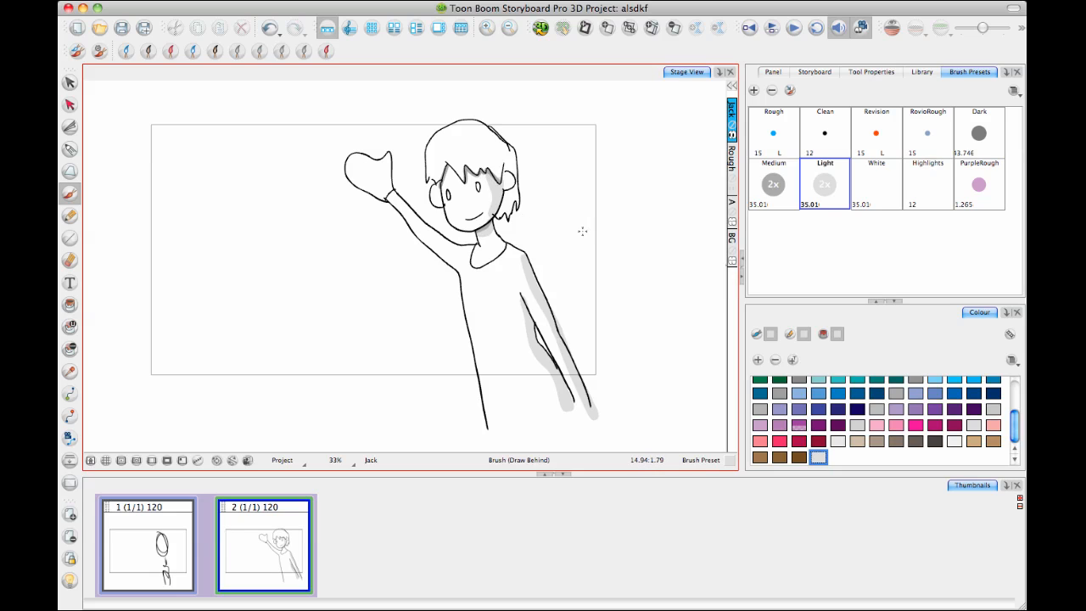
pyautogui.moveTo(583, 219)
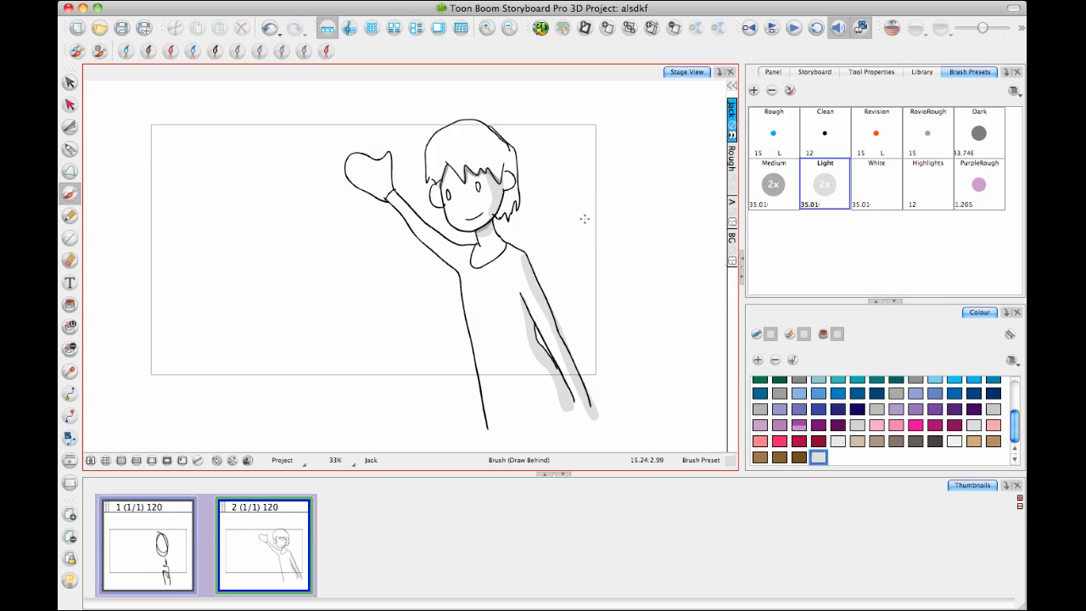
pyautogui.moveTo(558, 228)
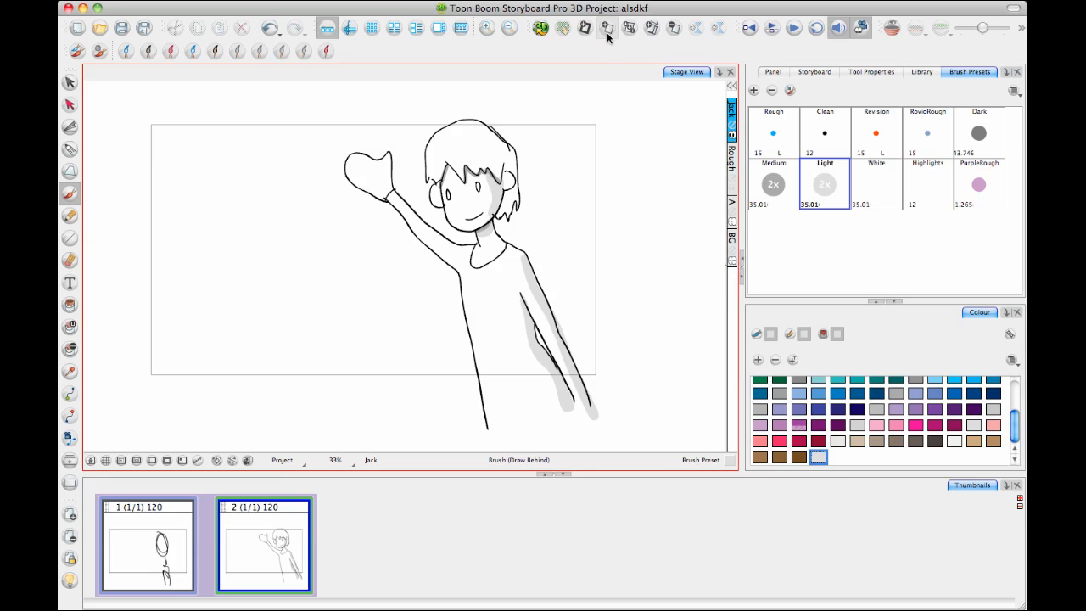
pyautogui.moveTo(606, 28)
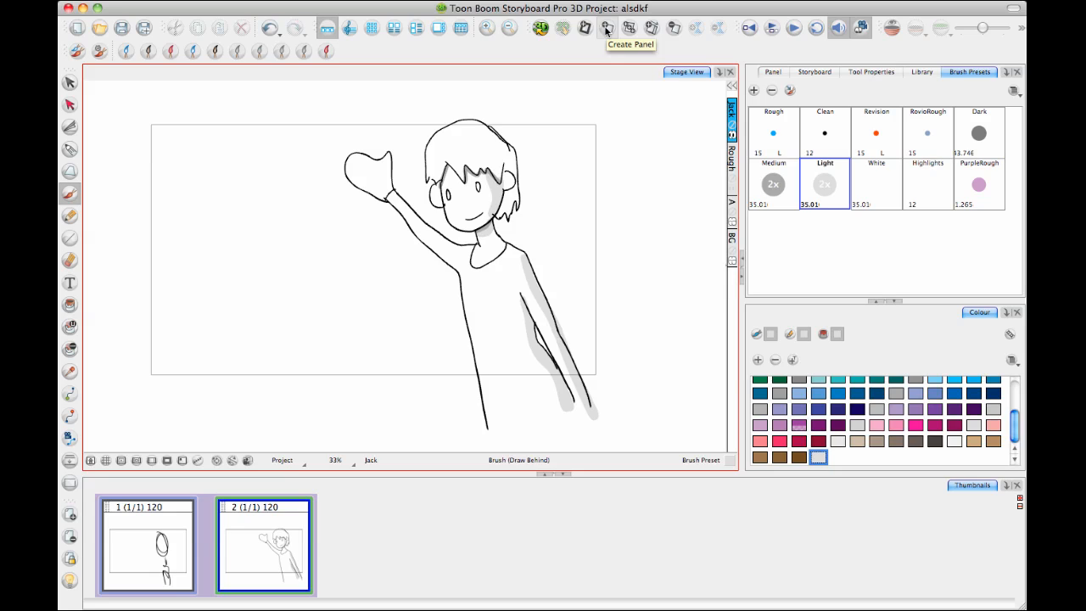
pyautogui.moveTo(608, 28)
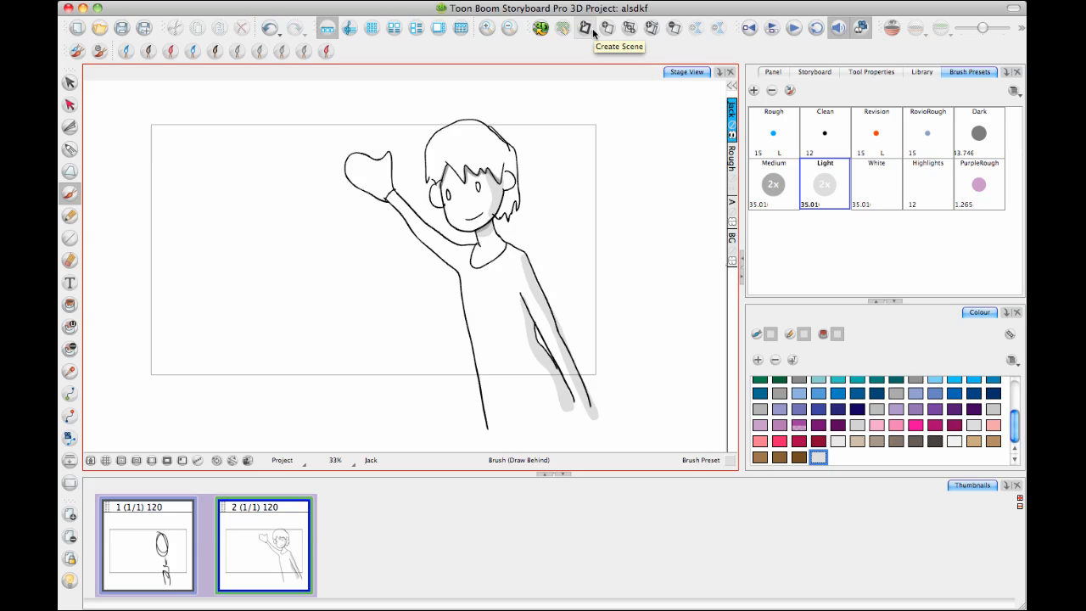
pyautogui.moveTo(607, 32)
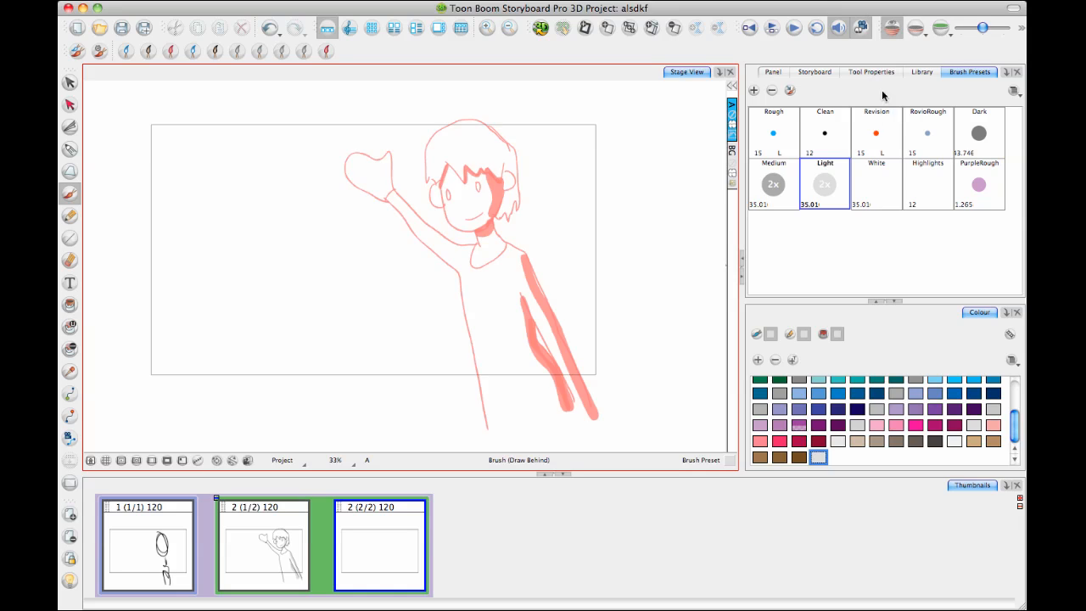
pyautogui.moveTo(845, 72)
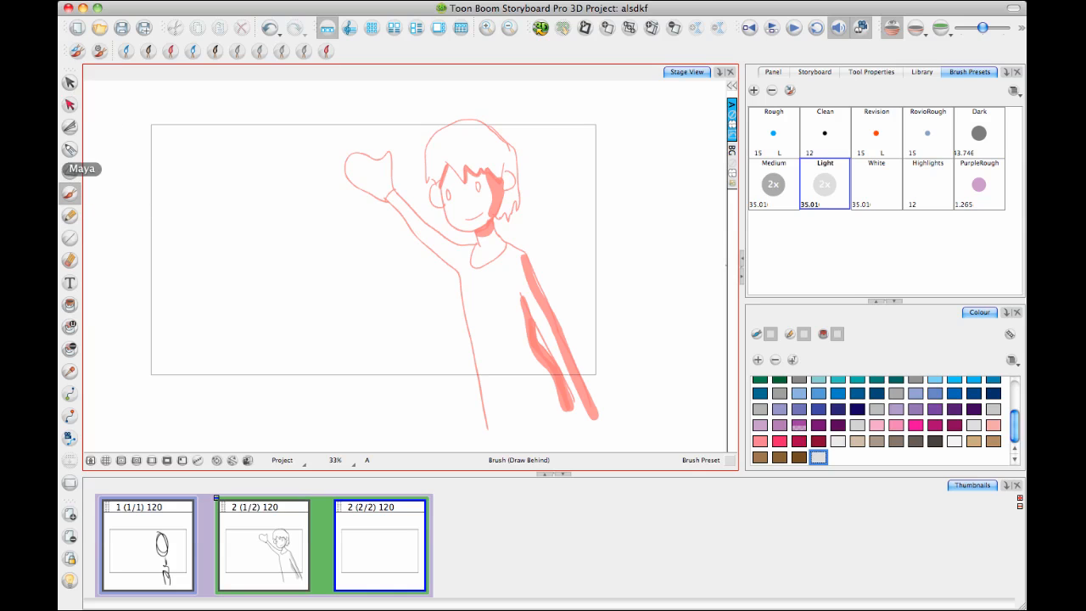
pyautogui.moveTo(864, 131)
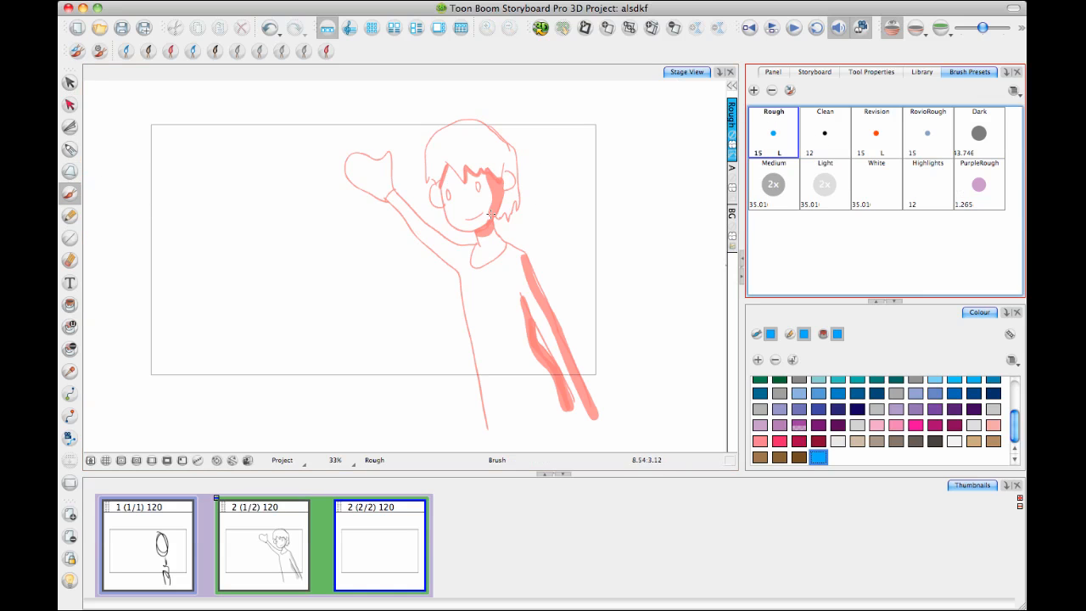
# Sketch the blue rough figure turning away in the new panel.
pyautogui.moveTo(492, 208); pyautogui.dragTo(543, 390)
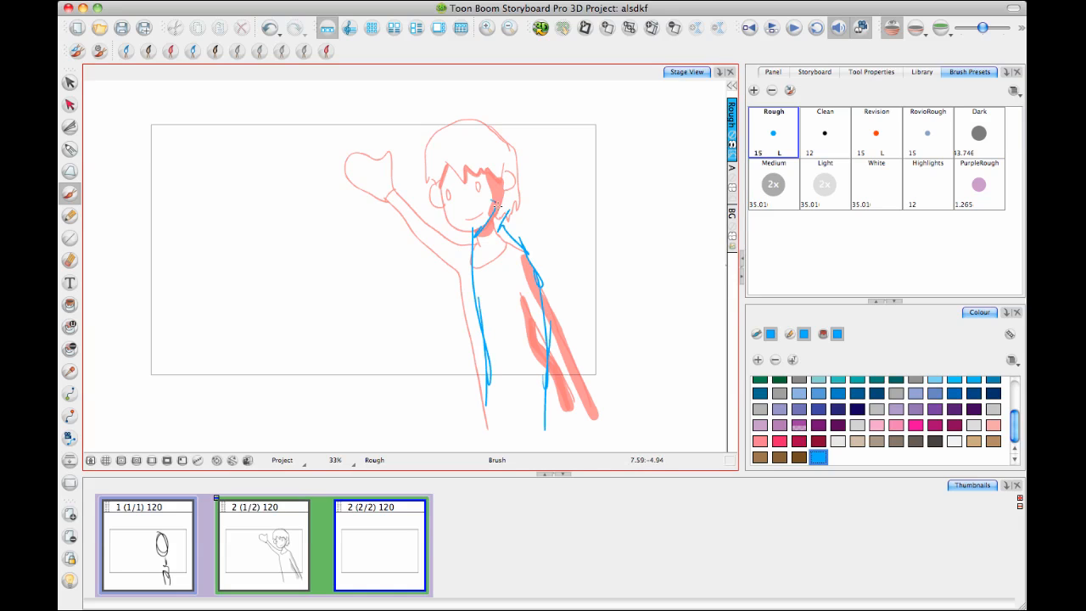
pyautogui.moveTo(475, 212); pyautogui.dragTo(543, 136)
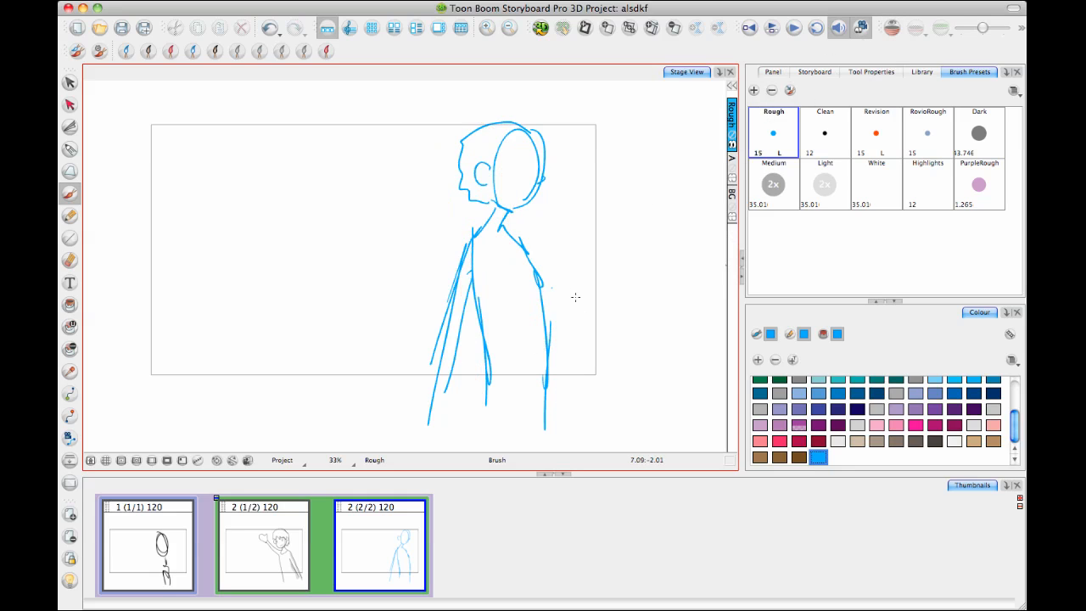
pyautogui.click(264, 546)
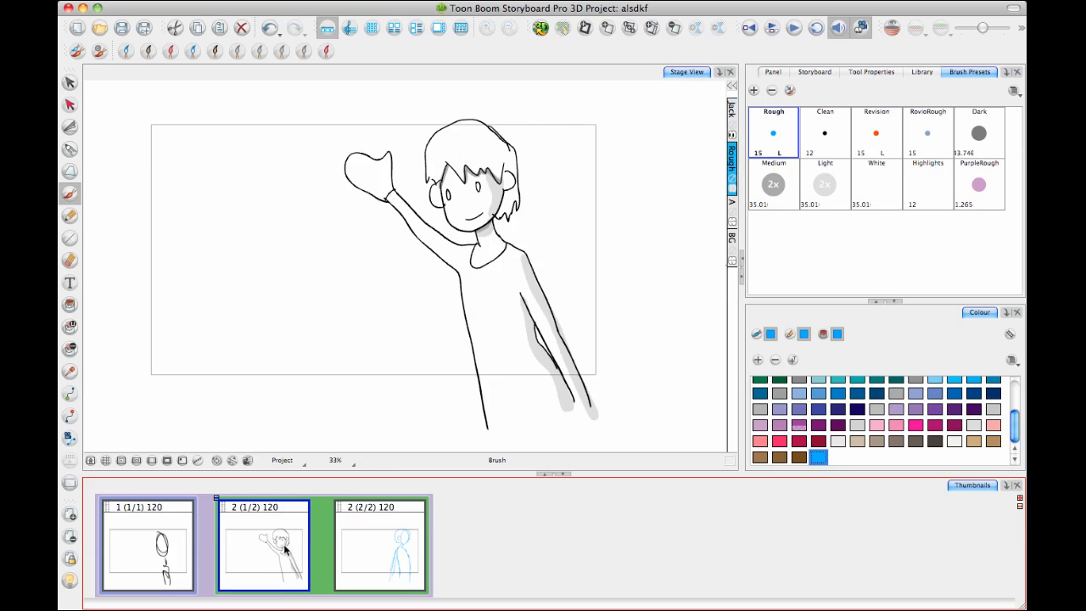
pyautogui.click(147, 543)
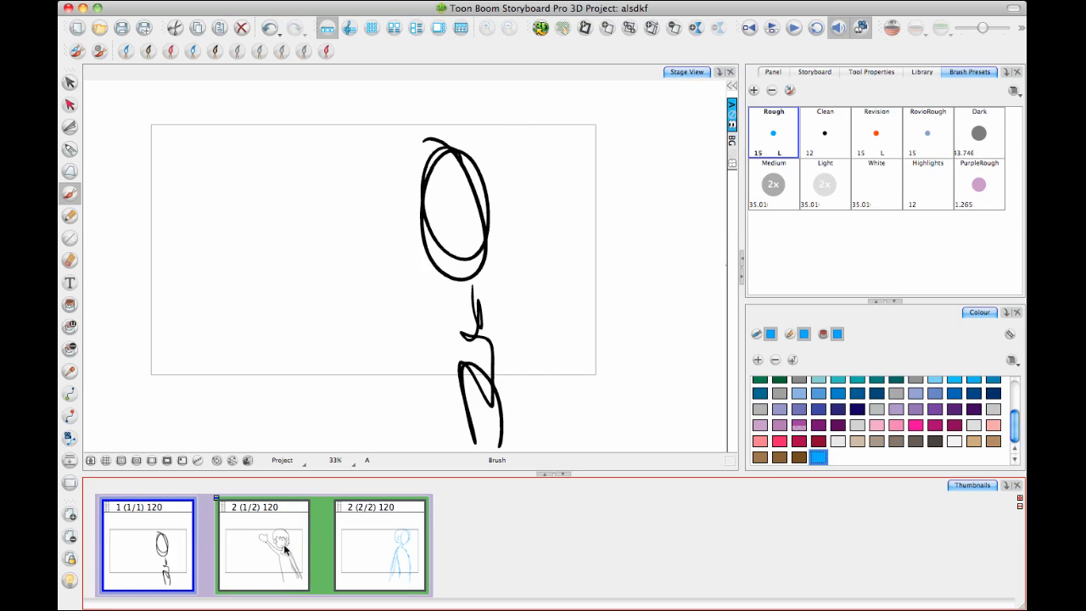
pyautogui.click(380, 544)
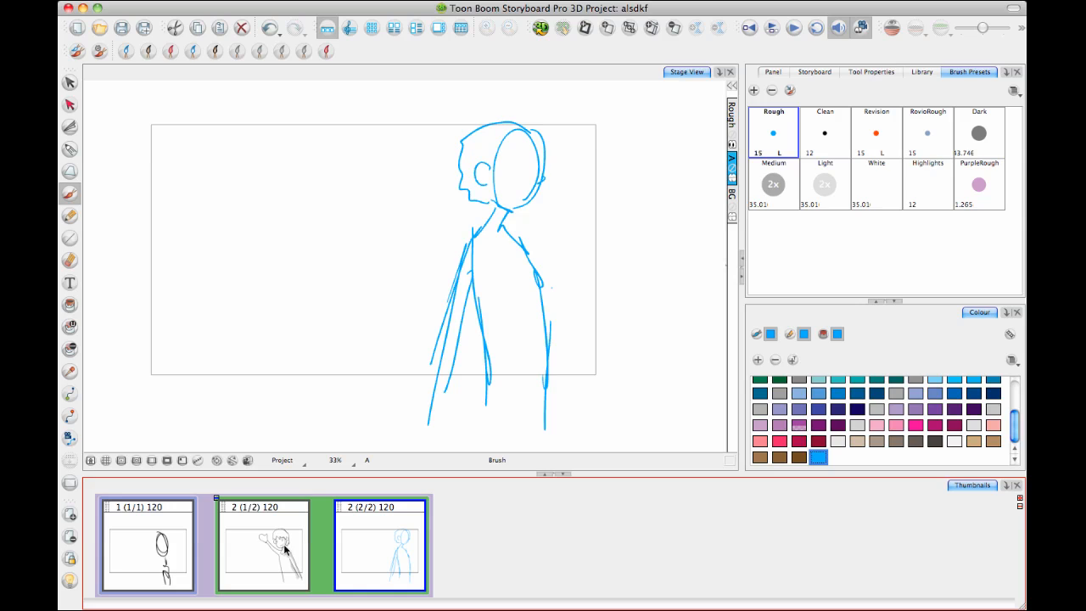
pyautogui.moveTo(80, 222)
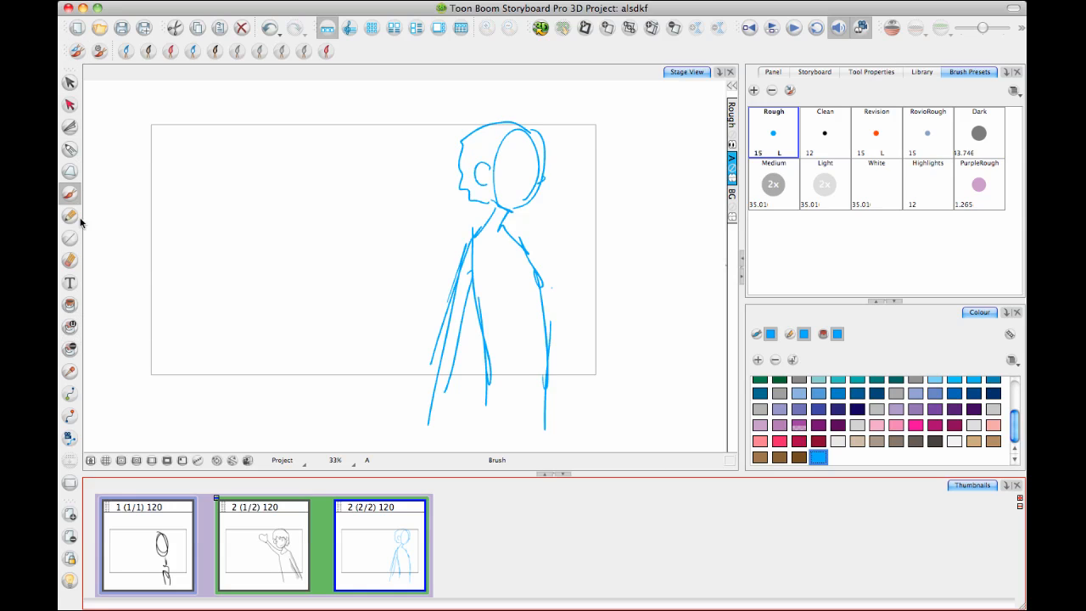
pyautogui.moveTo(85, 270)
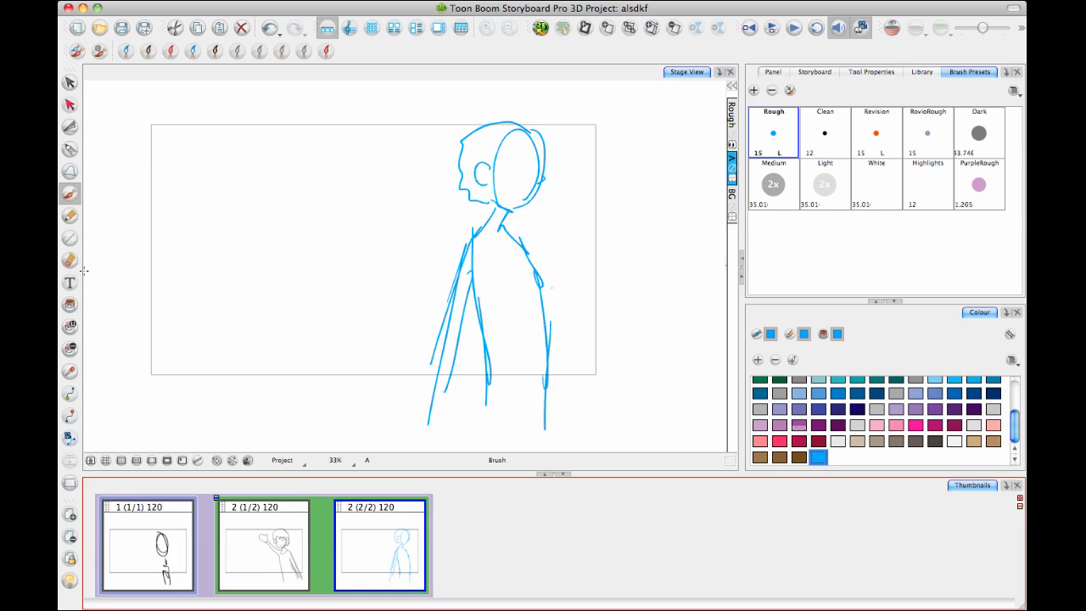